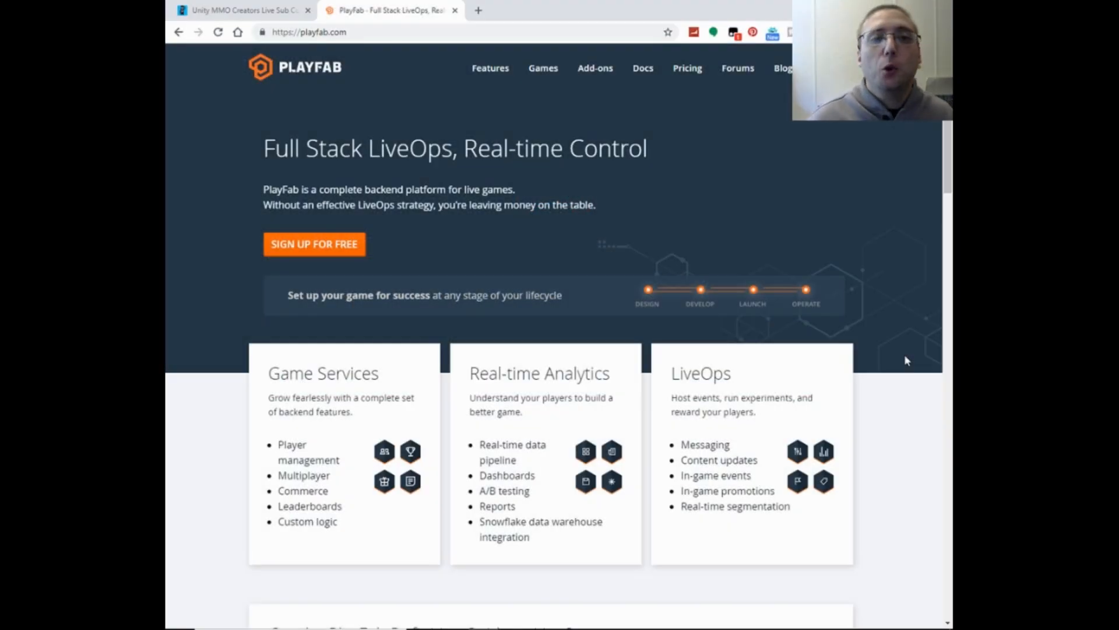
pyautogui.moveTo(182, 212)
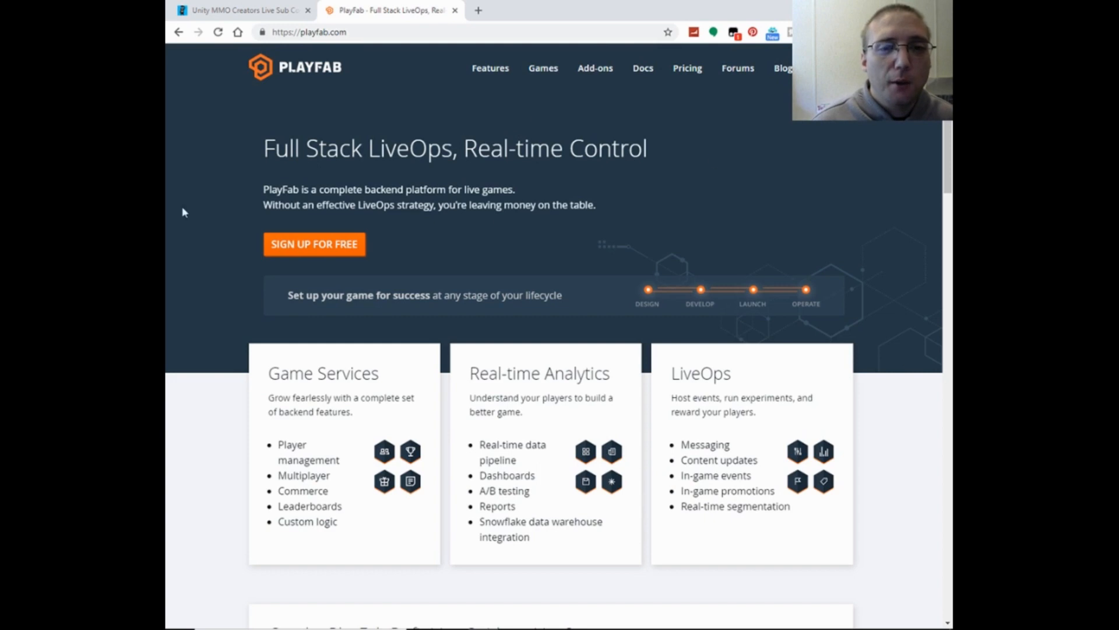
pyautogui.moveTo(515, 221)
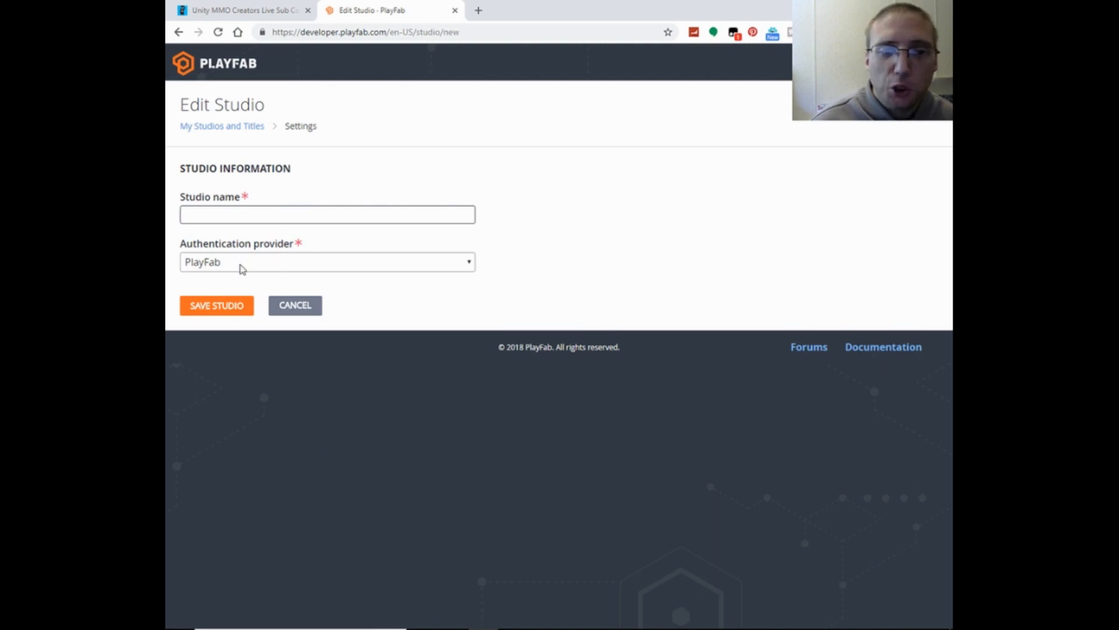
# - Cancel the Edit Studio form and bring up the MMO Interactive studio's options menu
pyautogui.click(327, 213)
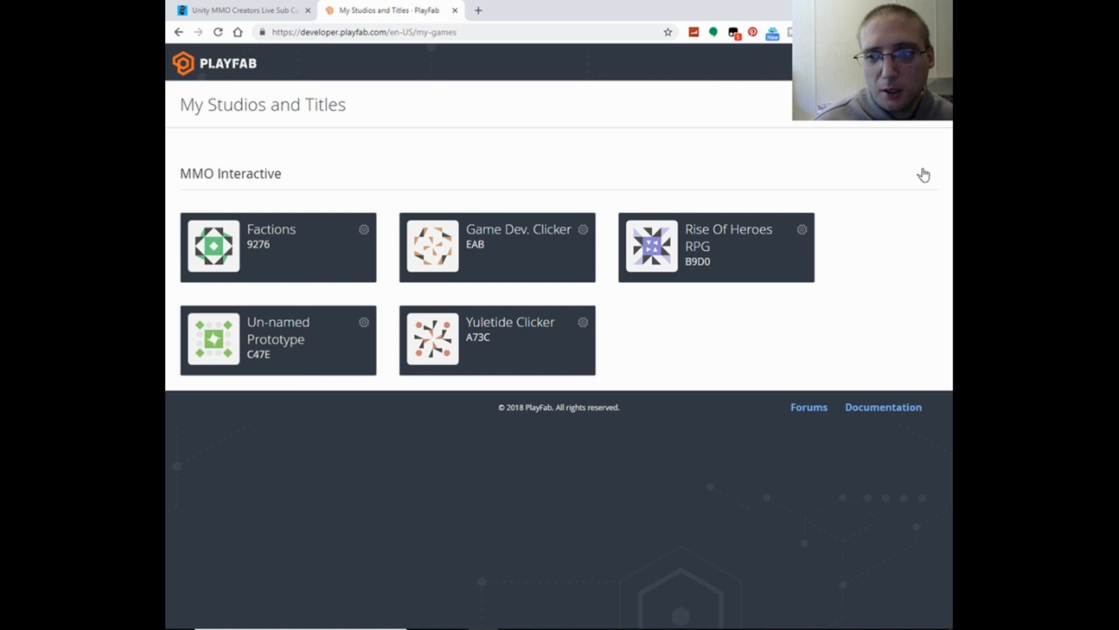
pyautogui.click(923, 174)
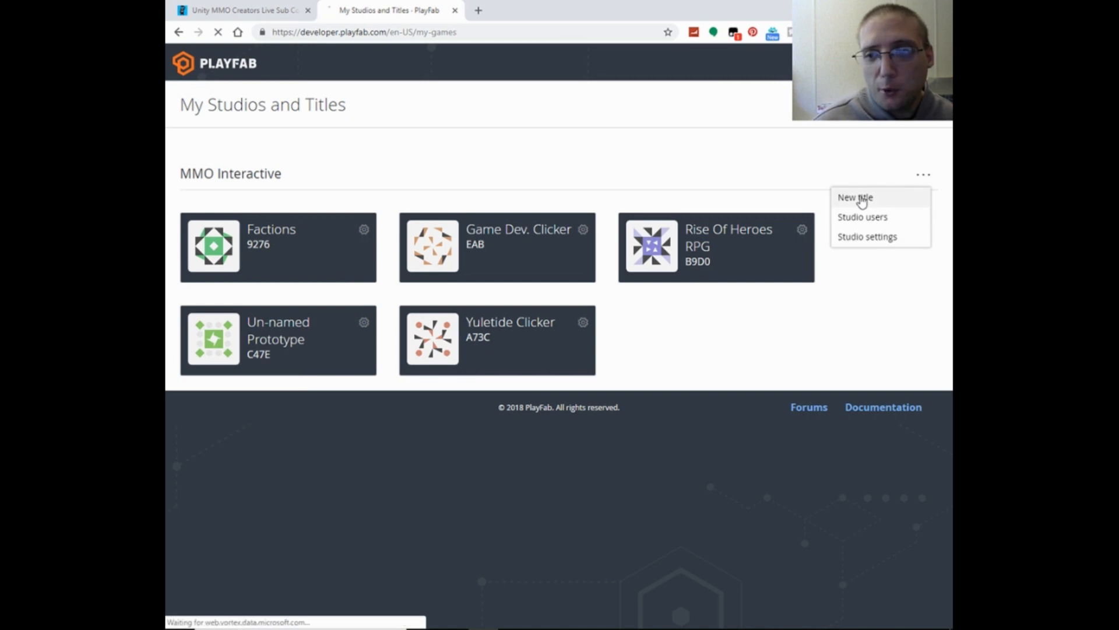
# - Start a new title in the studio named 'Youtube uMMORPG Tutorial'
pyautogui.click(855, 197)
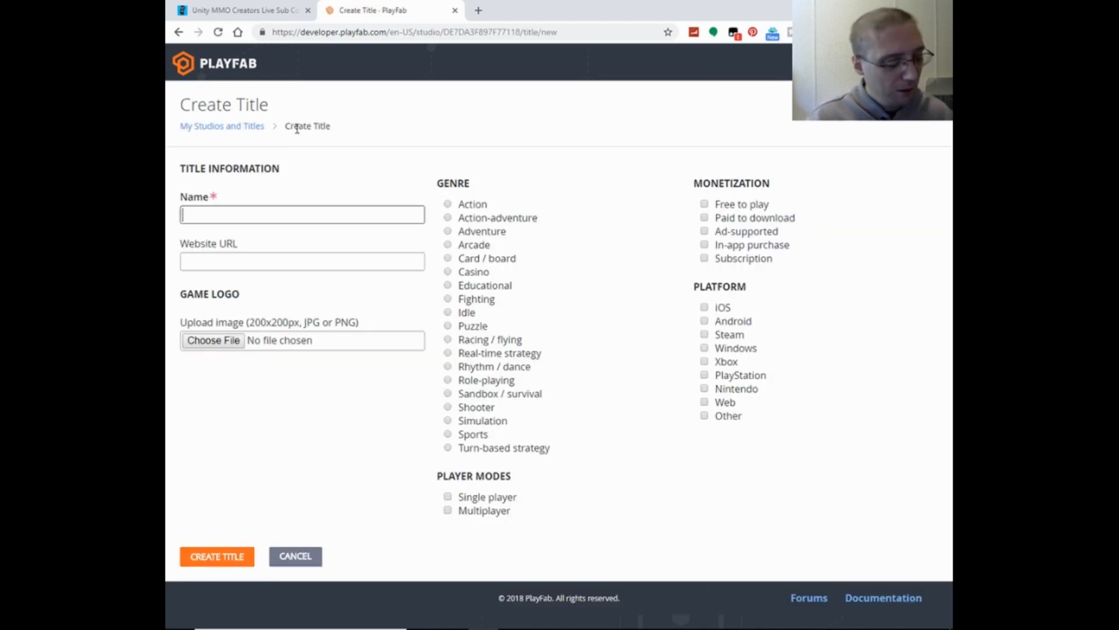
pyautogui.write('Y')
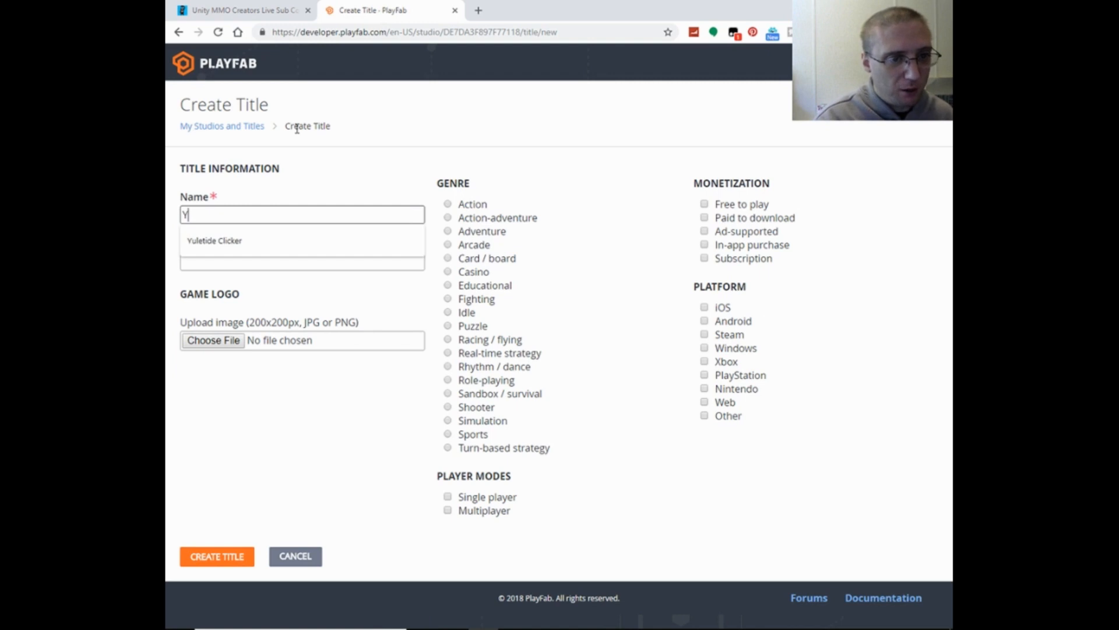
pyautogui.write('outube Tutorial')
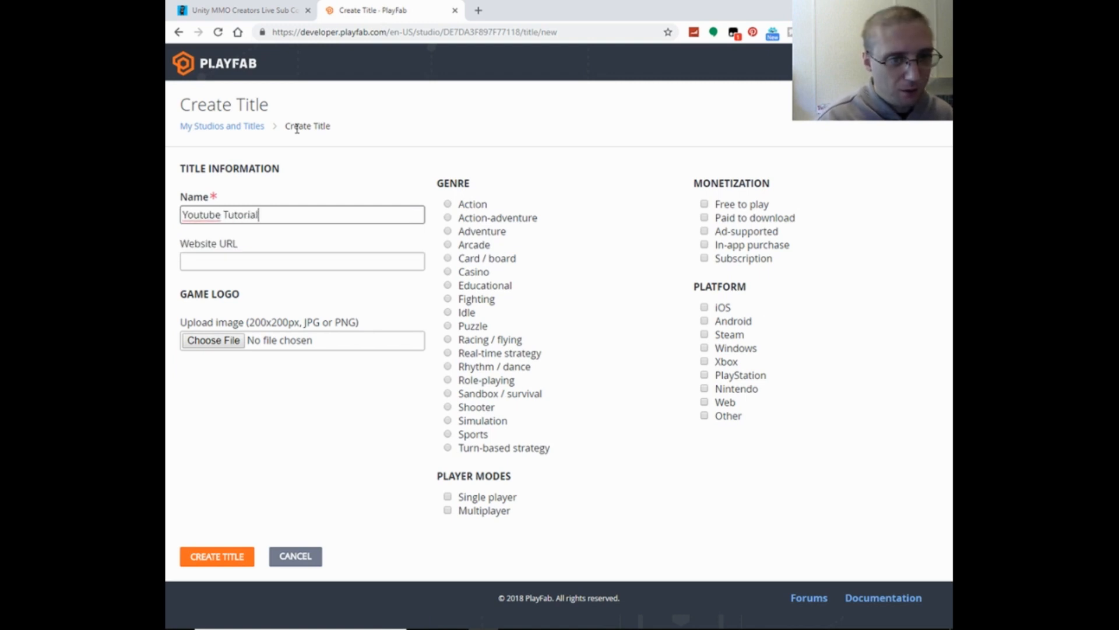
pyautogui.press('Backspace')
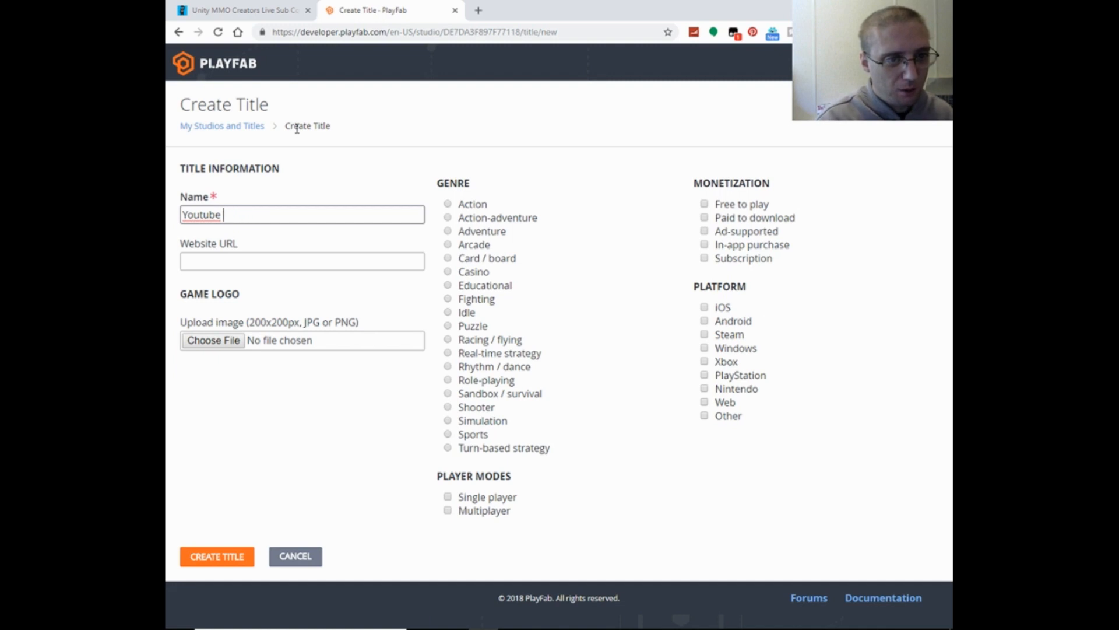
pyautogui.write('uMMORPG Y')
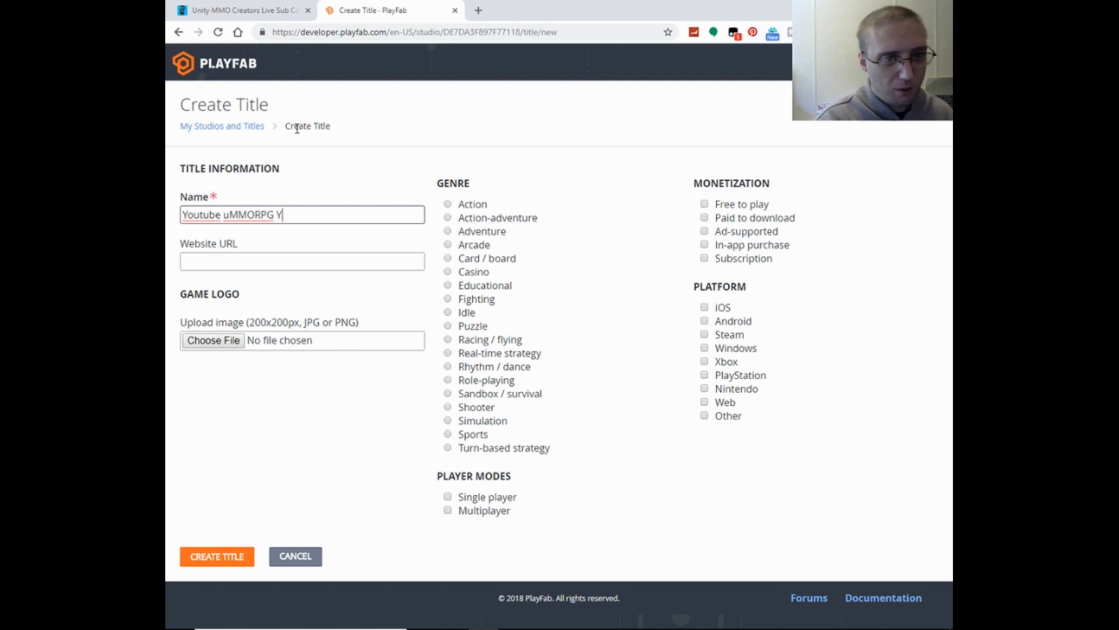
pyautogui.write('Tut')
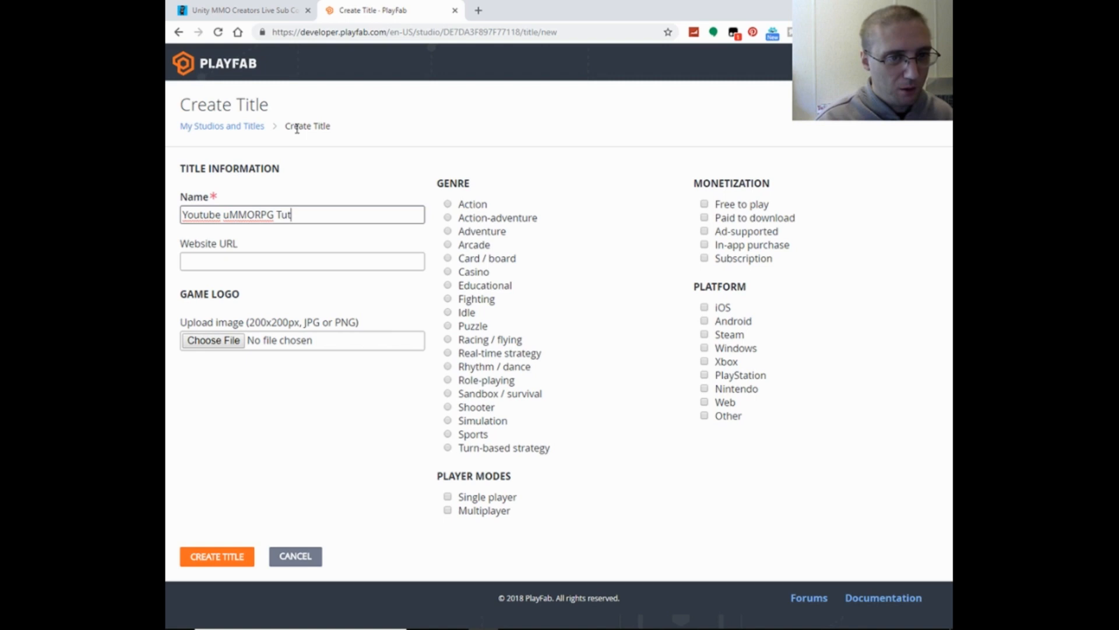
pyautogui.write('orial')
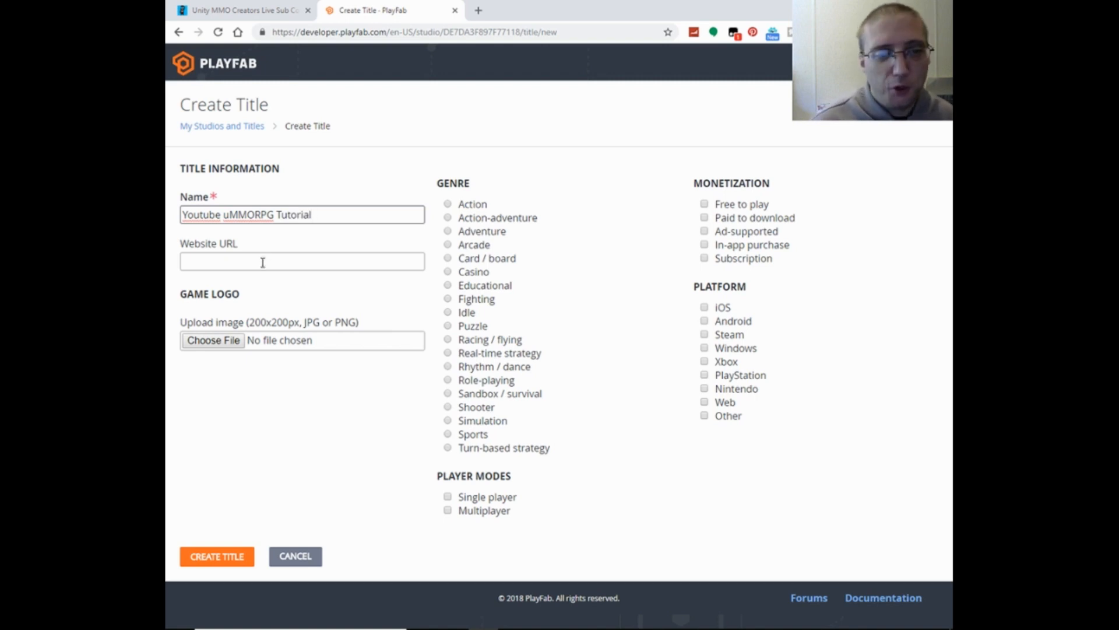
pyautogui.moveTo(515, 231)
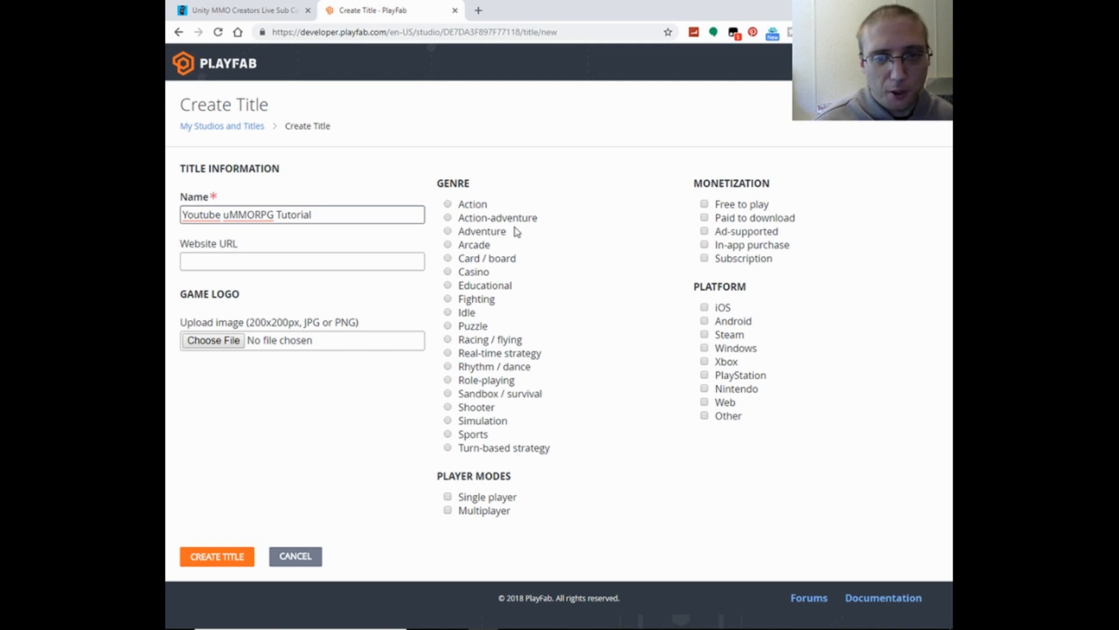
pyautogui.moveTo(502, 196)
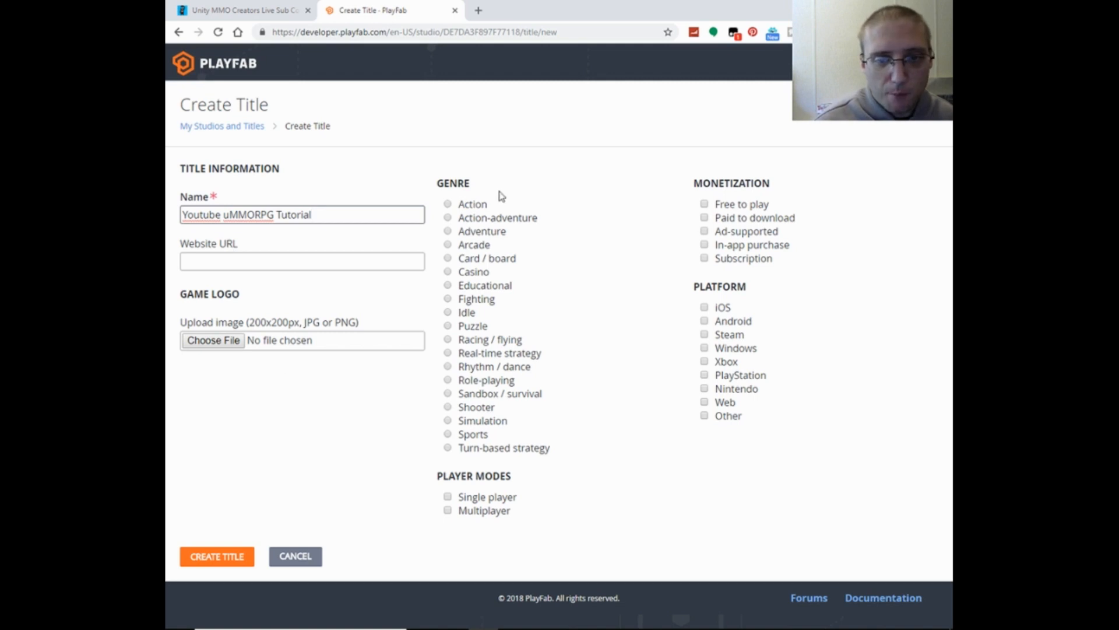
pyautogui.moveTo(442, 394)
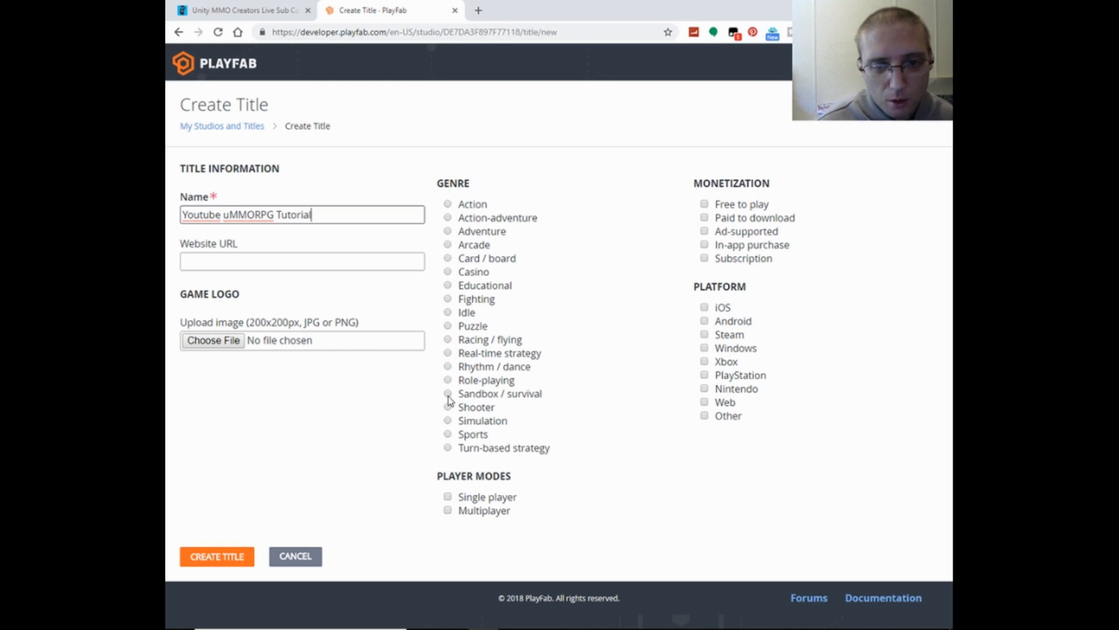
# - Set genre Sandbox / survival, free to play, Windows platform and multiplayer
pyautogui.click(447, 393)
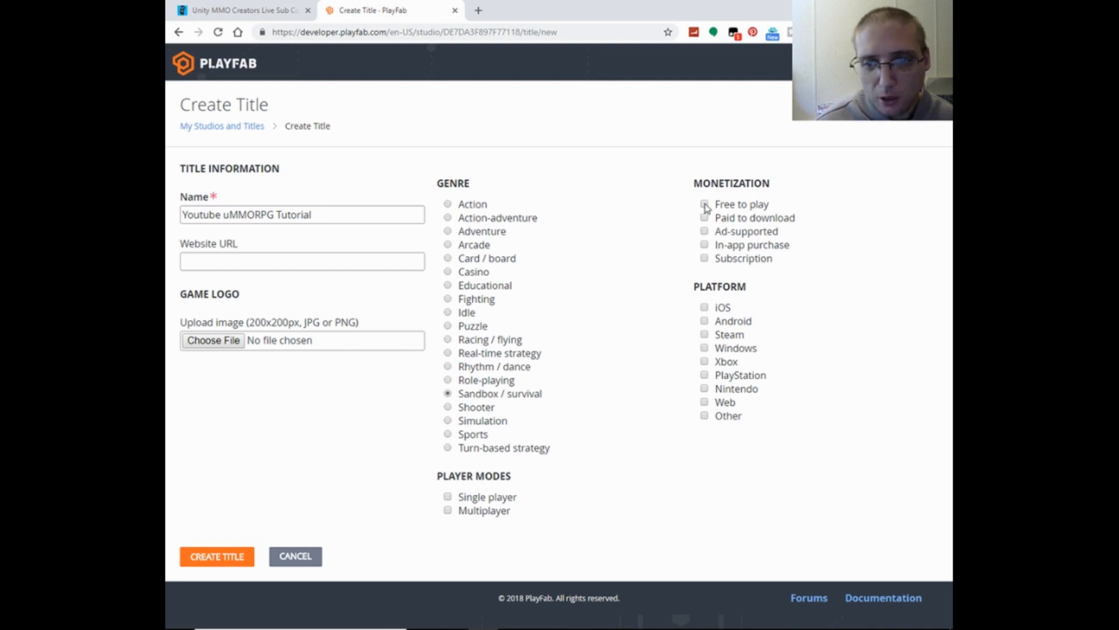
pyautogui.click(703, 204)
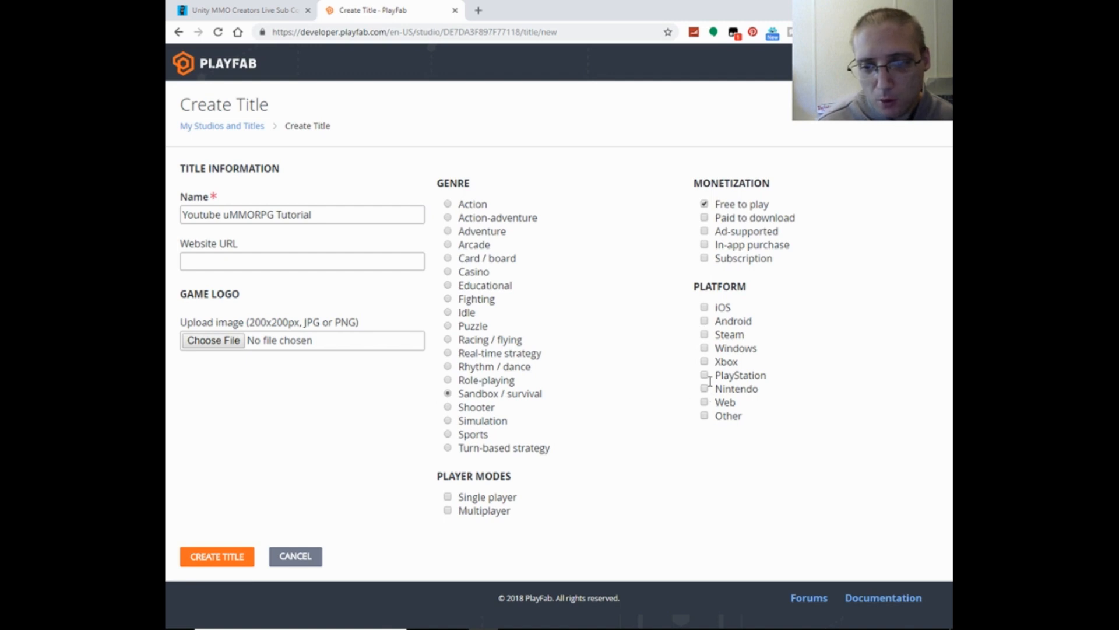
pyautogui.click(704, 347)
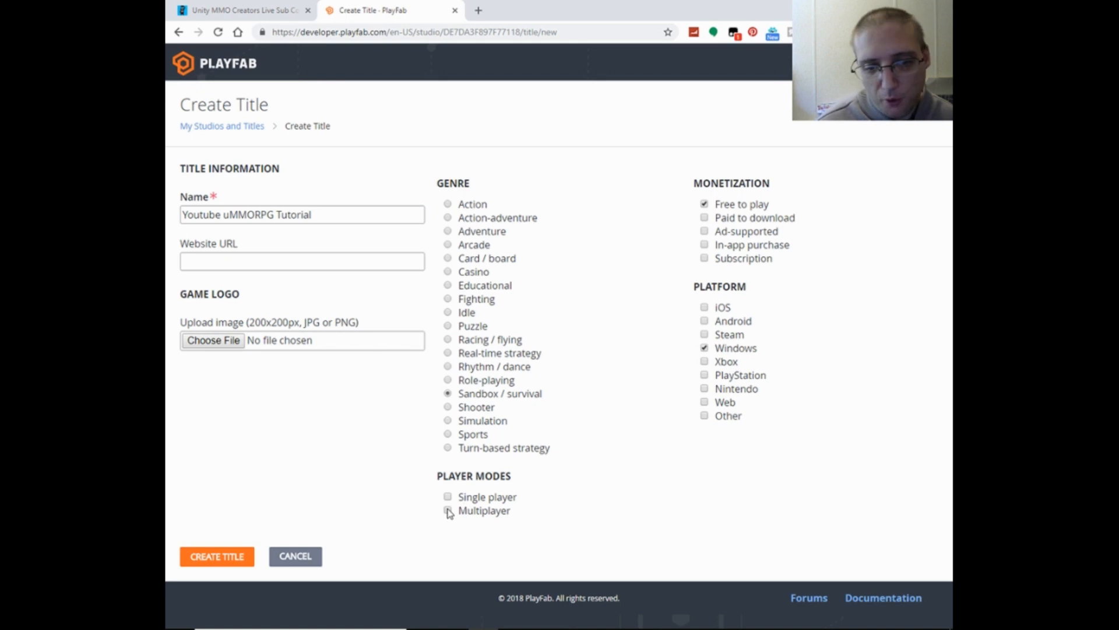
pyautogui.click(216, 556)
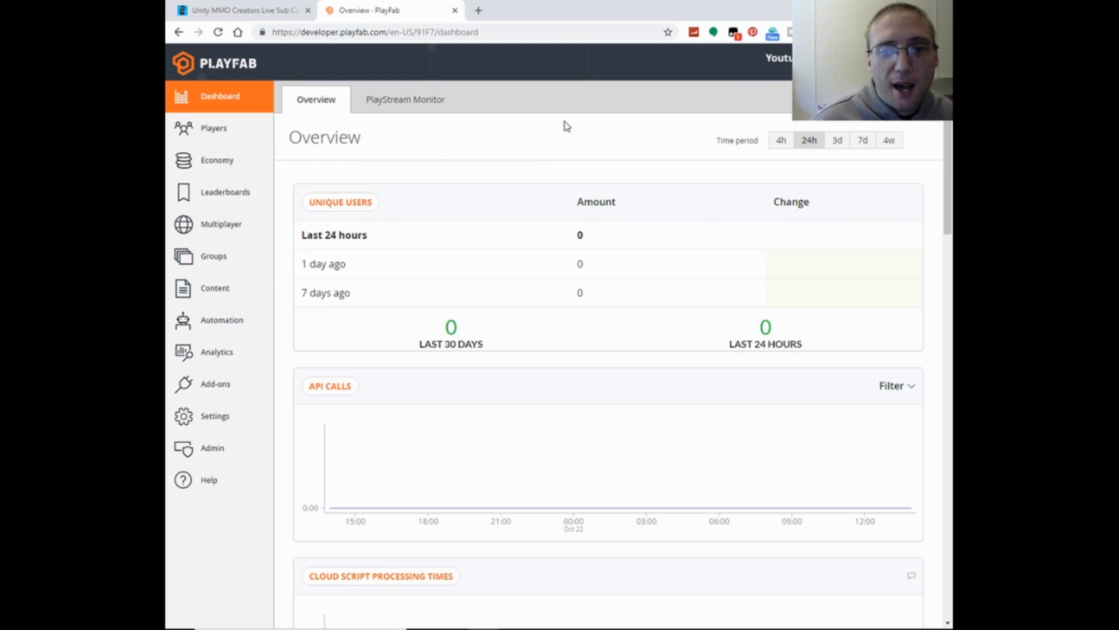
pyautogui.moveTo(301, 242)
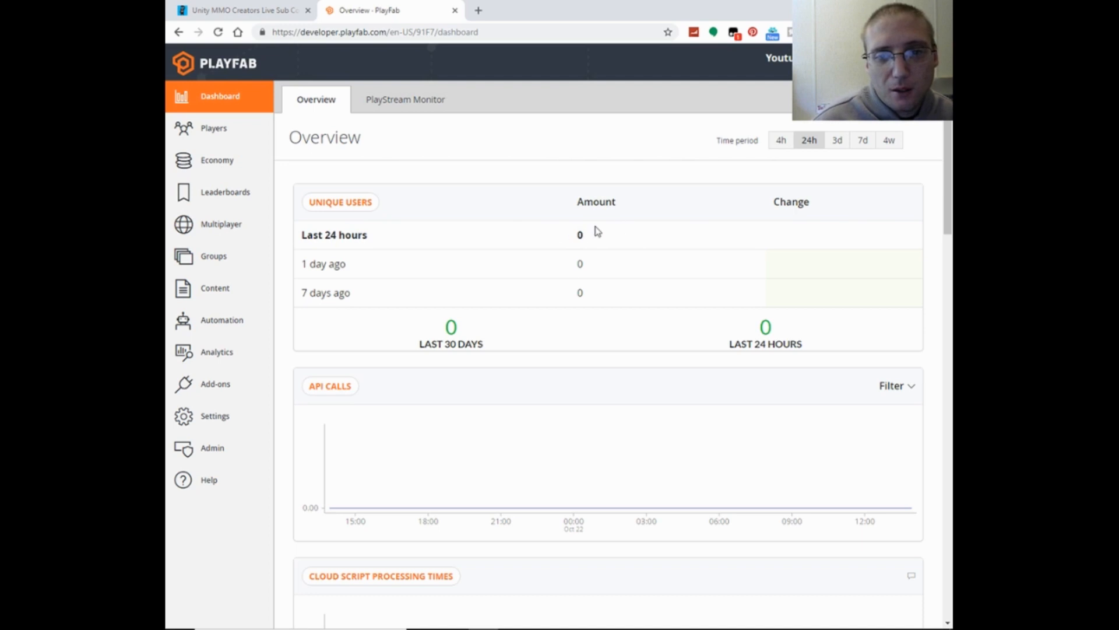
pyautogui.moveTo(360, 274)
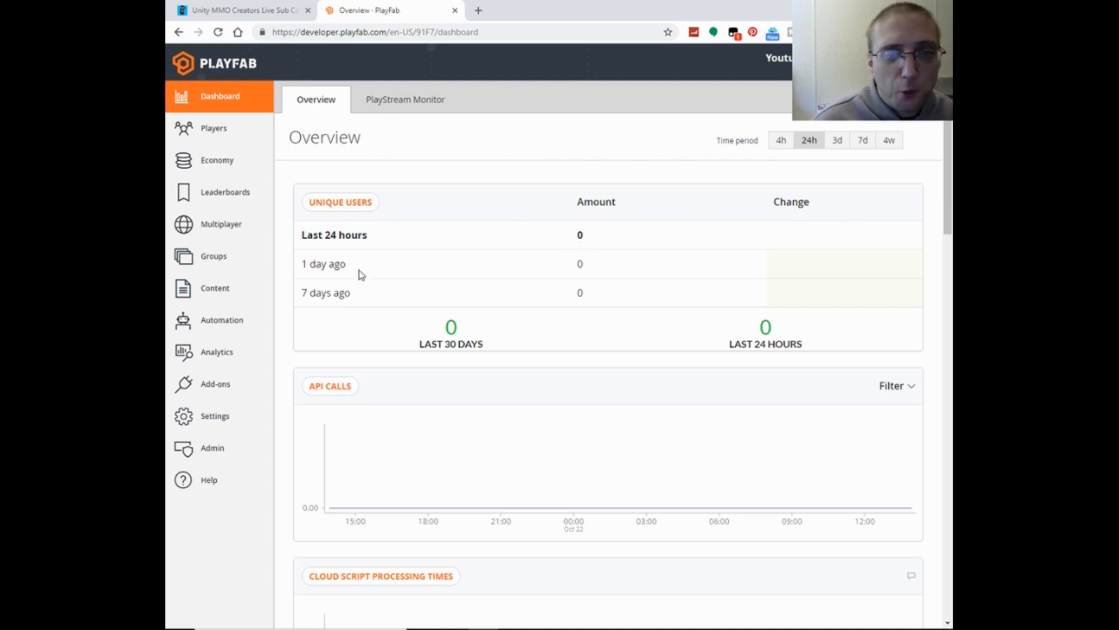
pyautogui.moveTo(634, 342)
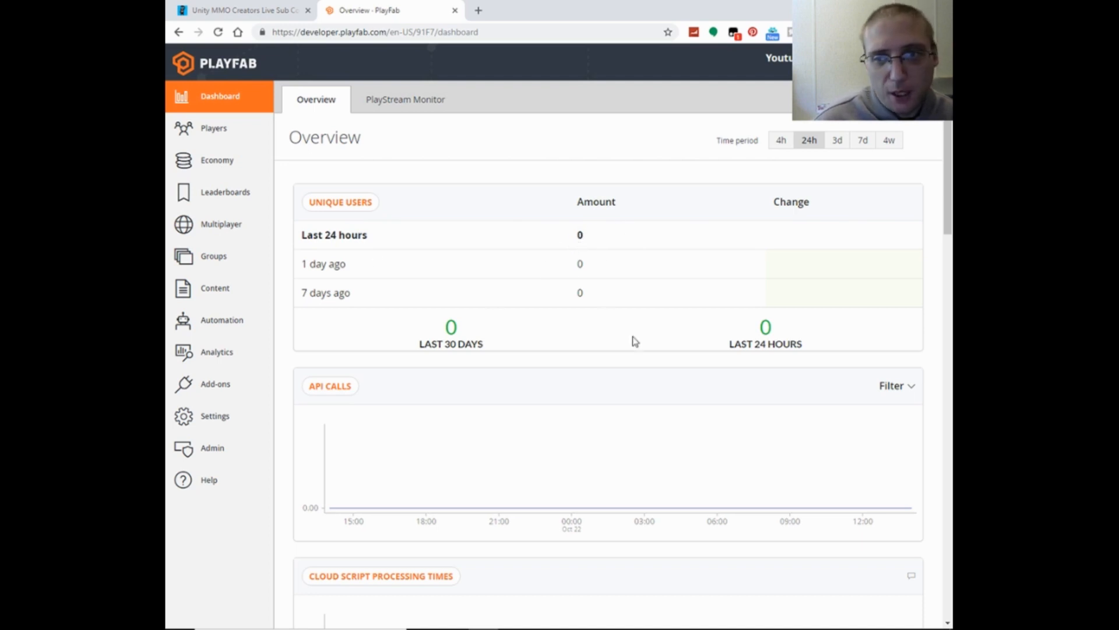
pyautogui.moveTo(638, 278)
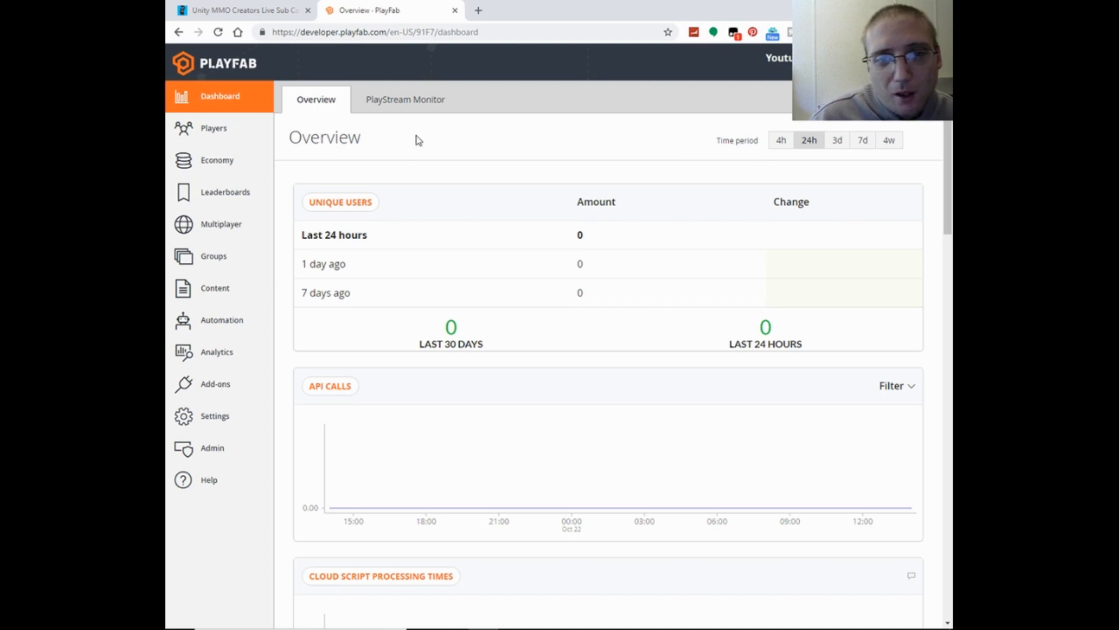
# - View the title's PlayStream Monitor with its world map and live events
pyautogui.click(405, 99)
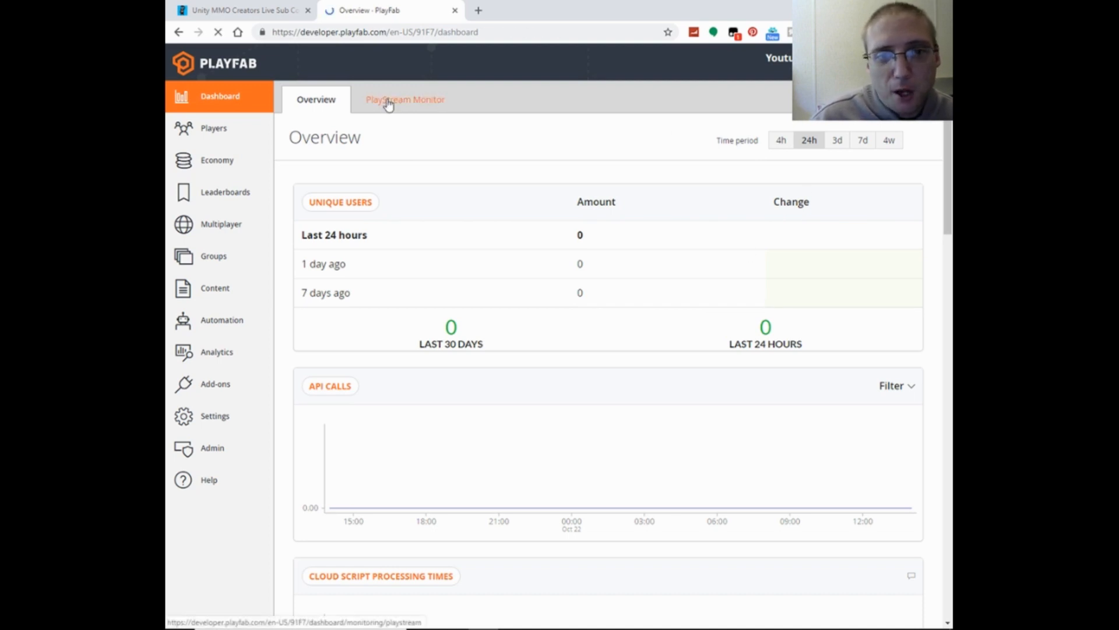
pyautogui.click(405, 100)
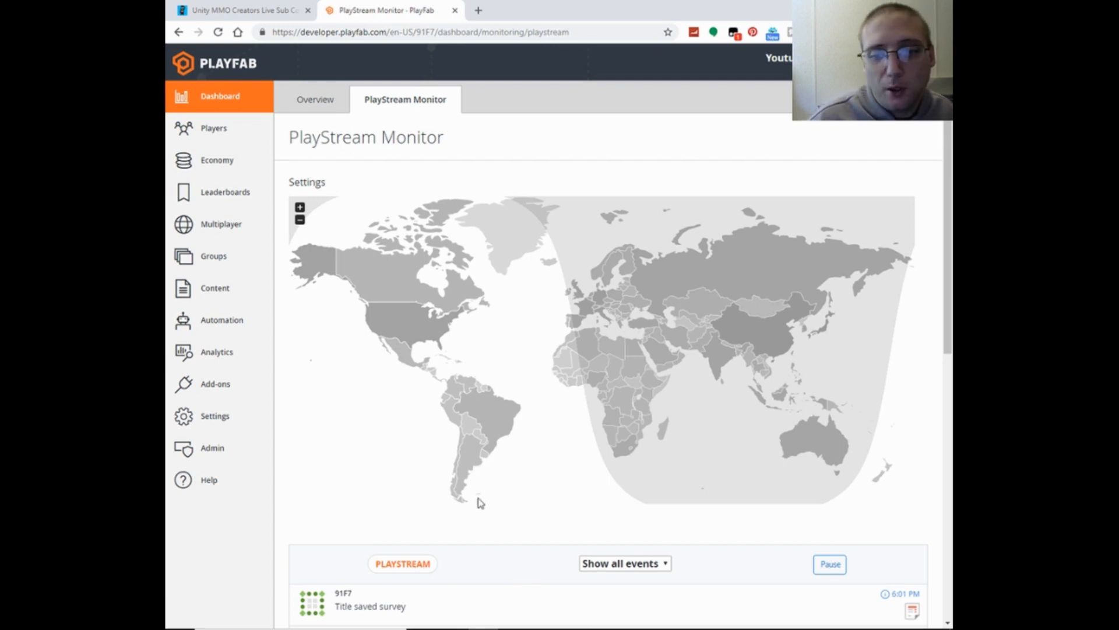
pyautogui.scroll(-3)
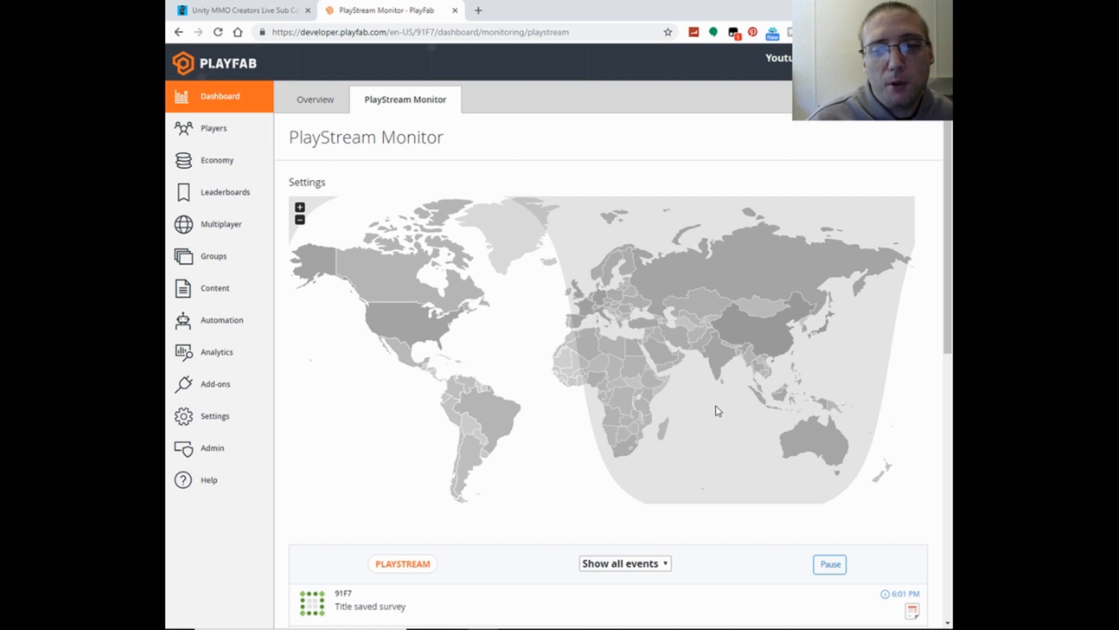
pyautogui.moveTo(225, 191)
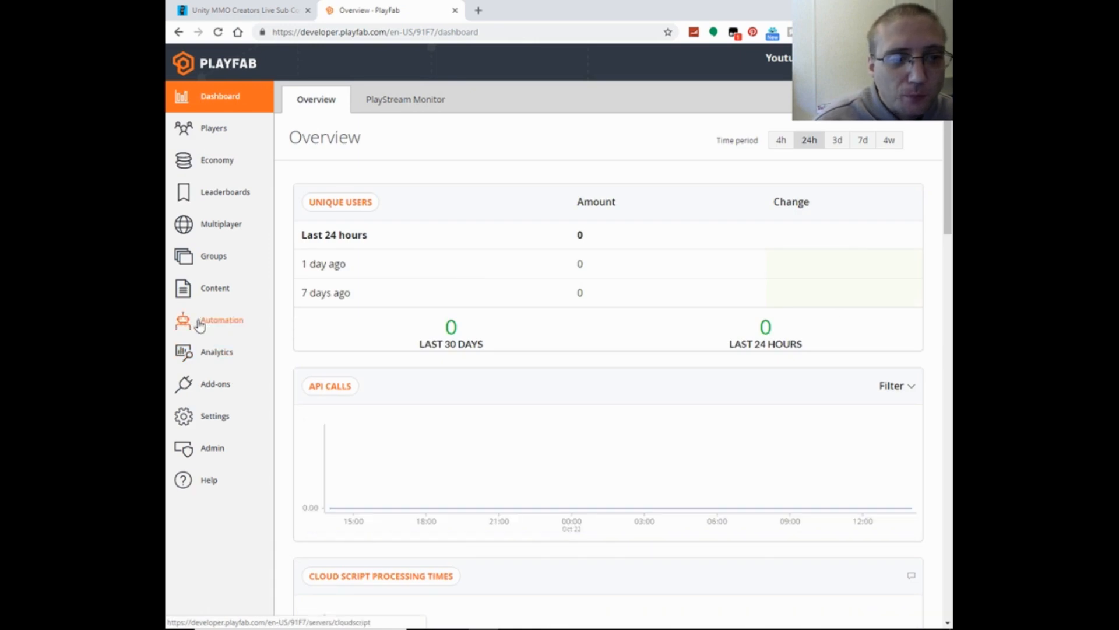
# - View the empty Players list, then move on to the Analytics Trends page
pyautogui.click(213, 128)
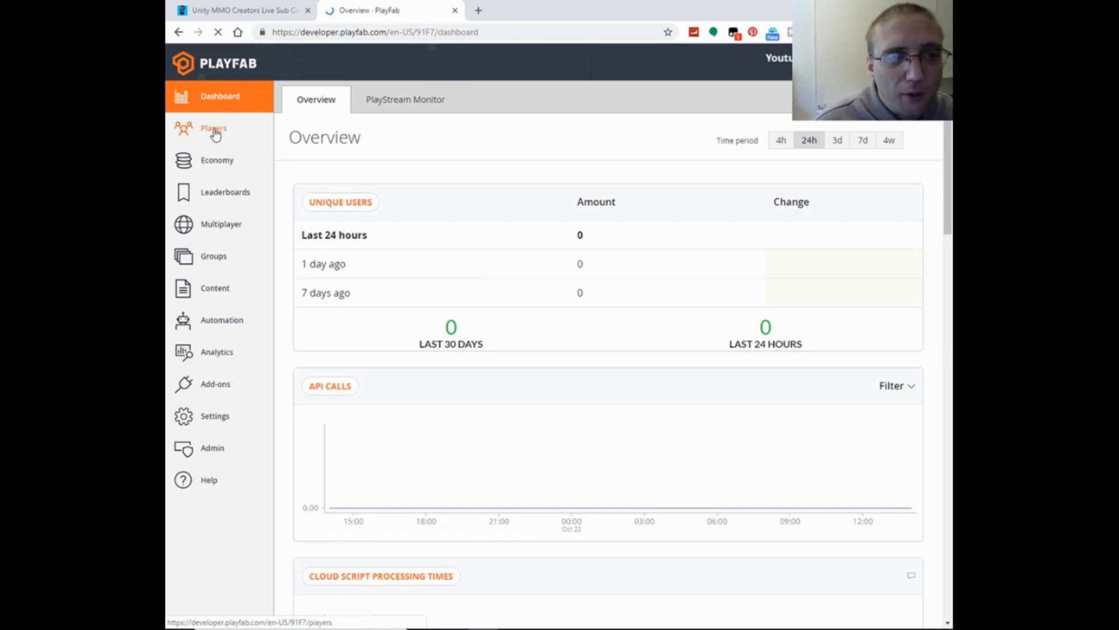
pyautogui.click(213, 127)
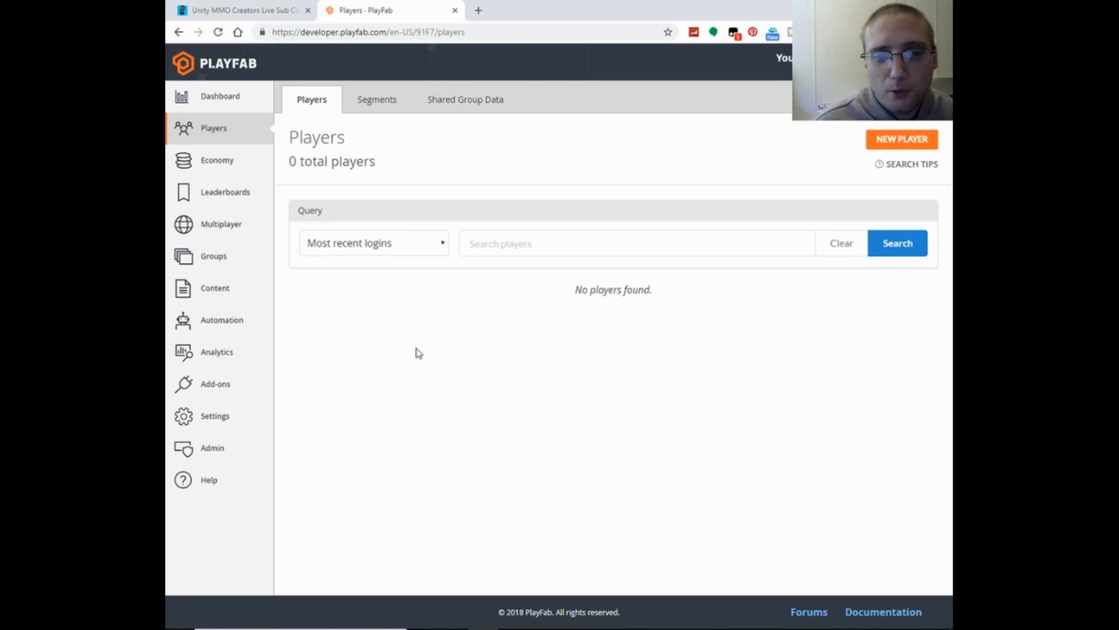
pyautogui.moveTo(457, 299)
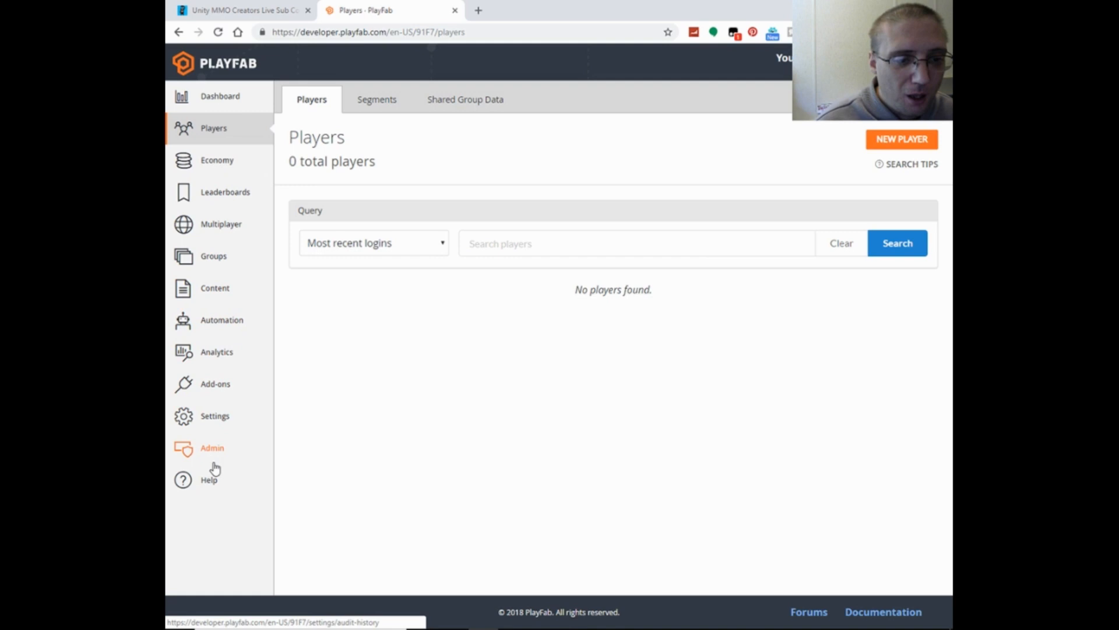
pyautogui.click(217, 351)
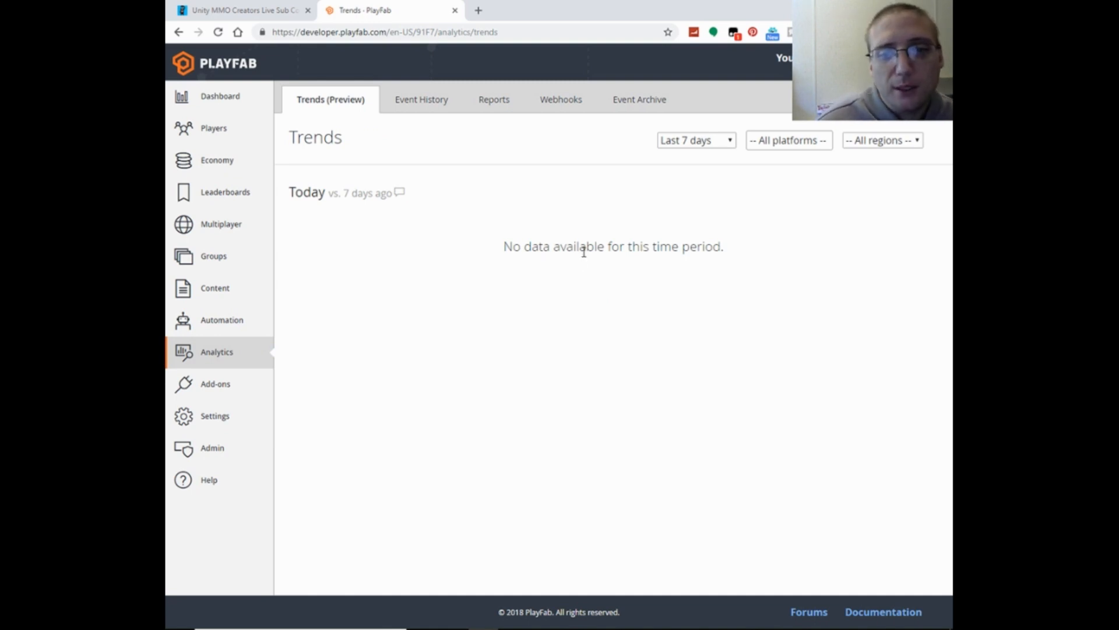
pyautogui.moveTo(579, 278)
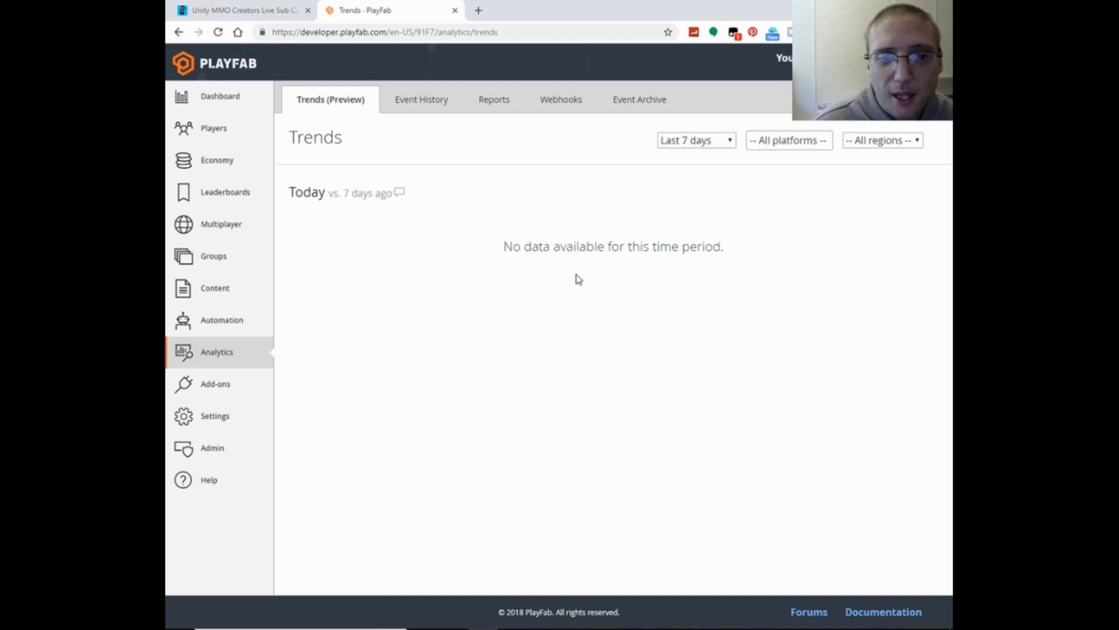
pyautogui.moveTo(336, 229)
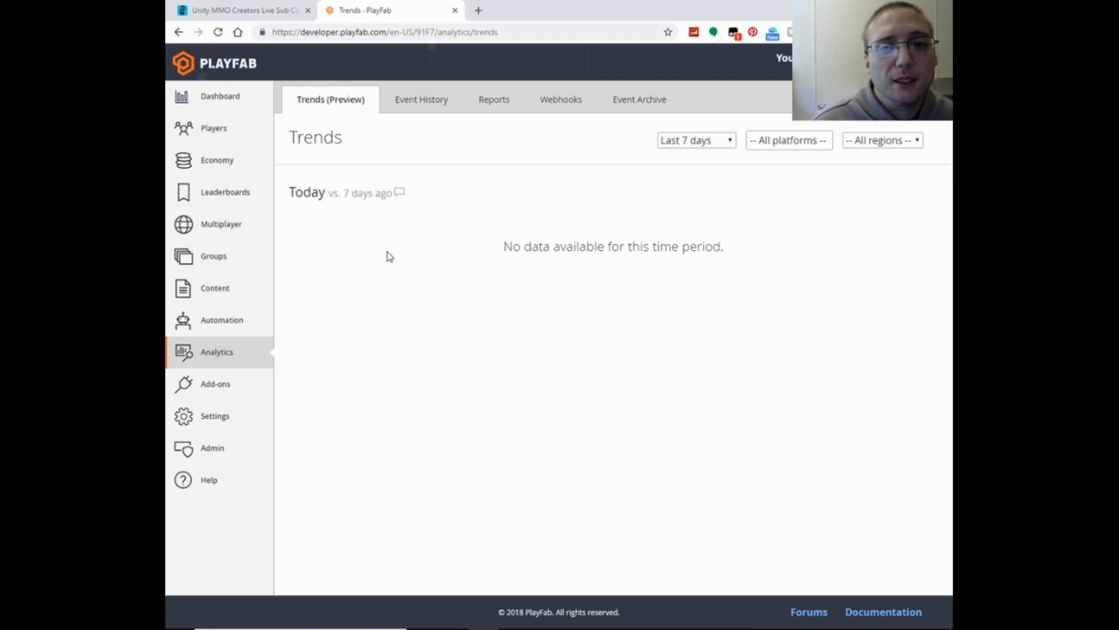
pyautogui.moveTo(622, 260)
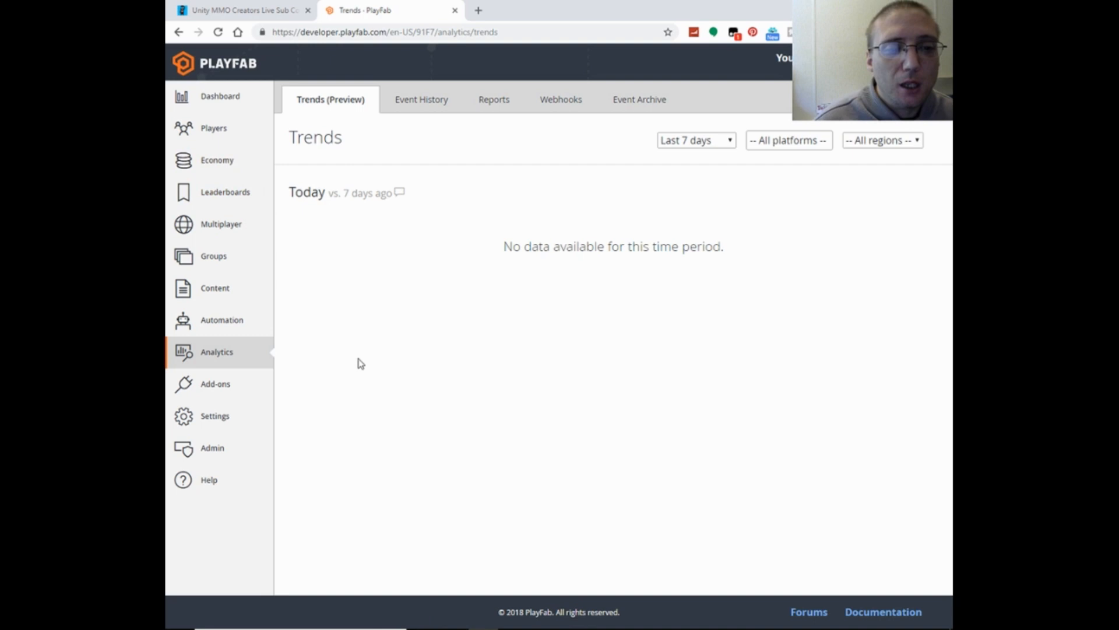
pyautogui.moveTo(222, 319)
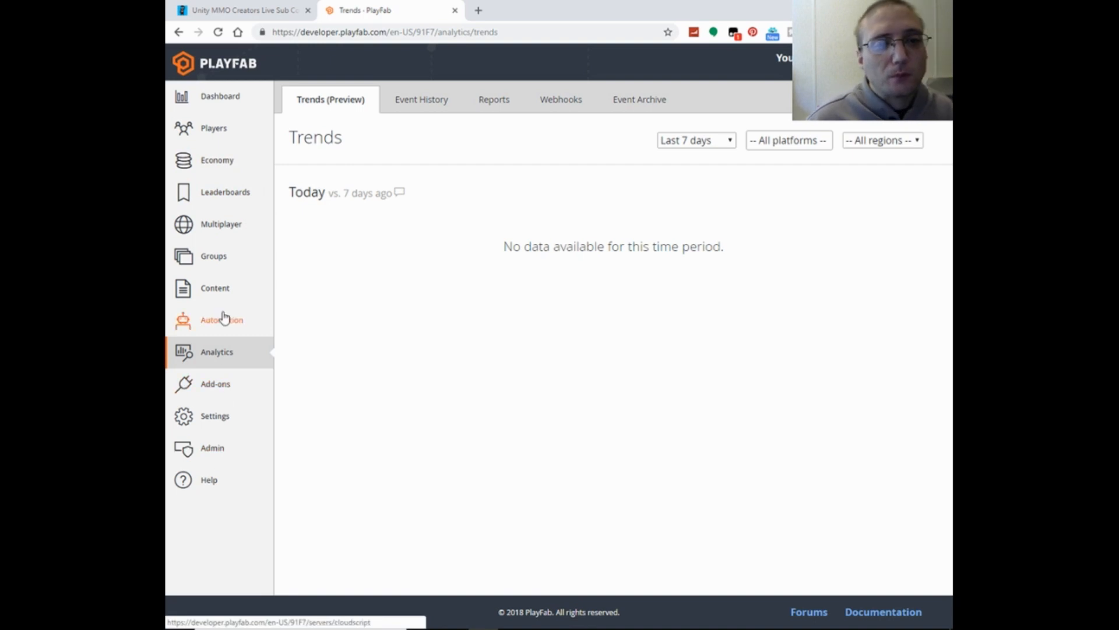
pyautogui.moveTo(700, 291)
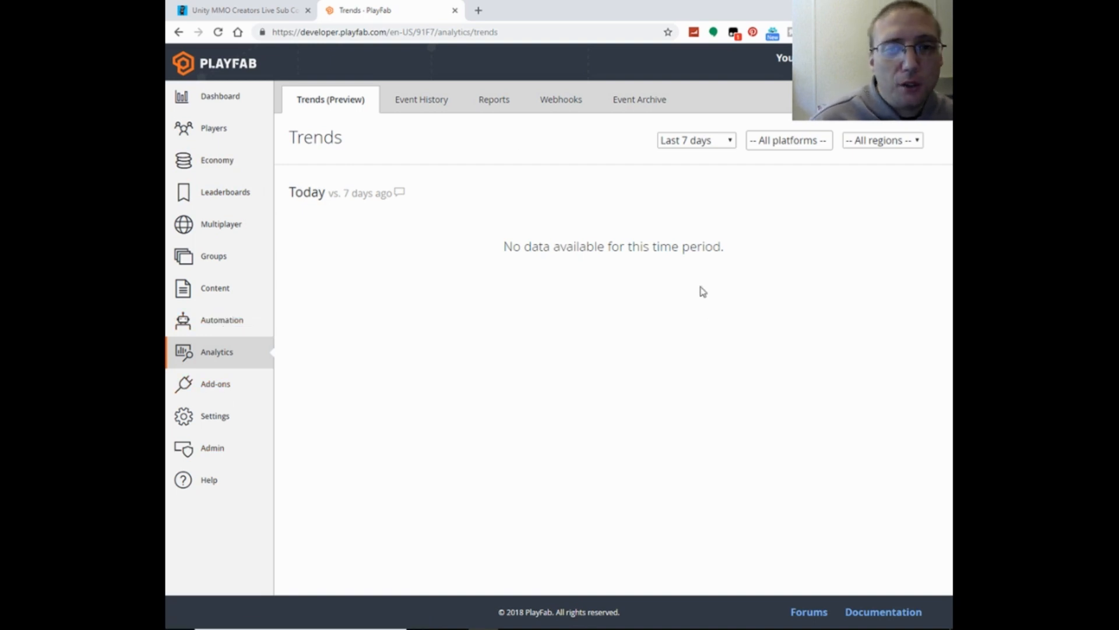
pyautogui.moveTo(671, 230)
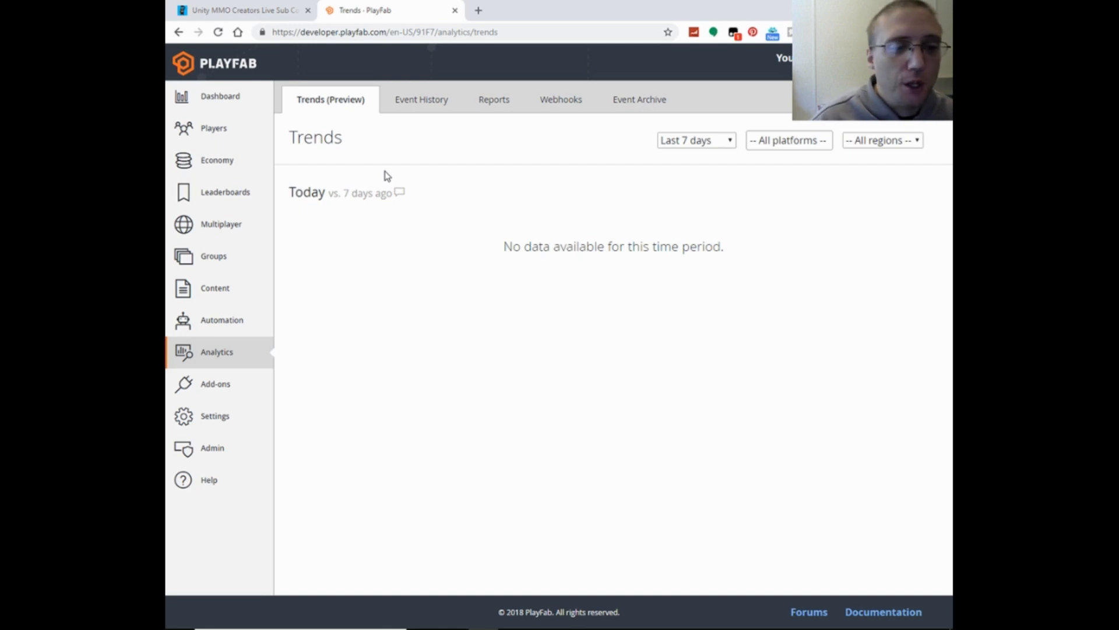
pyautogui.moveTo(400, 193)
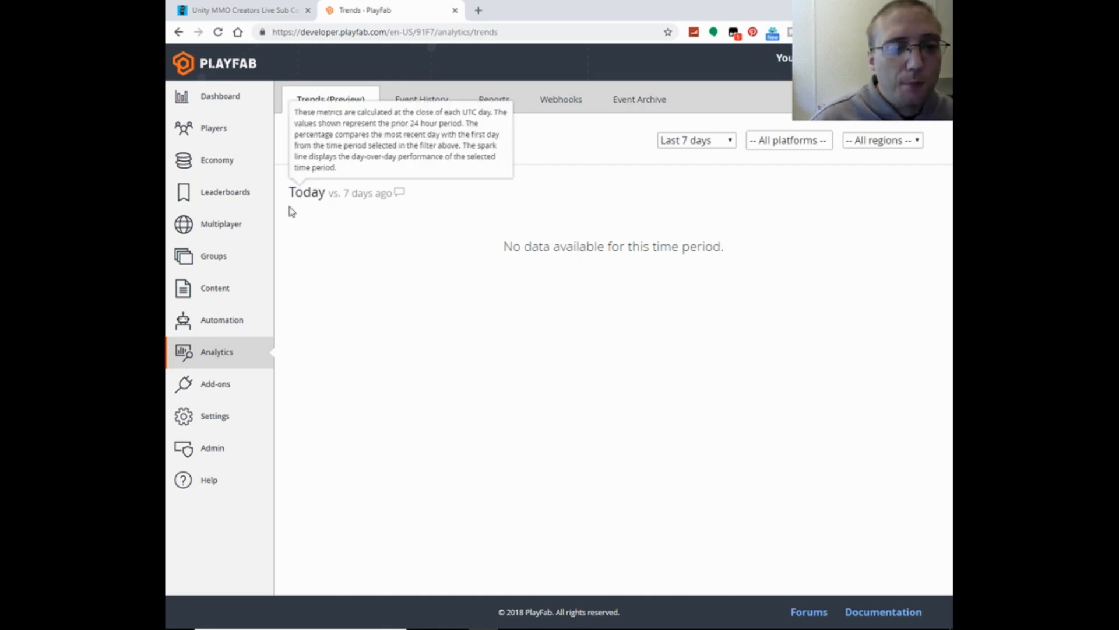
# - Switch to the Multiplayer Active Games page, which reports no active games
pyautogui.click(215, 288)
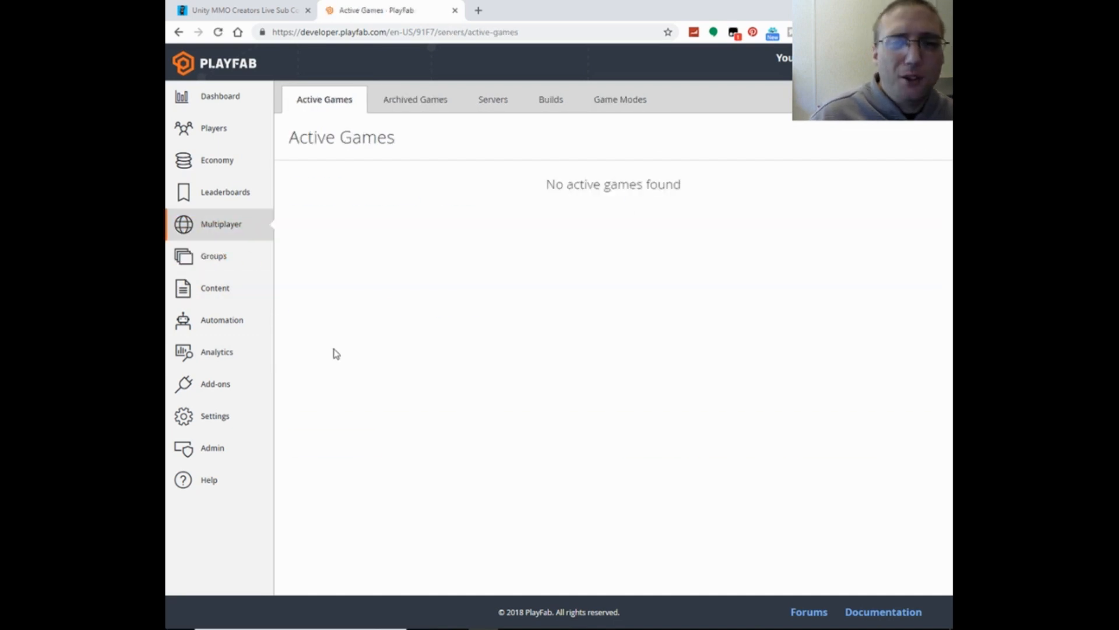
pyautogui.moveTo(382, 331)
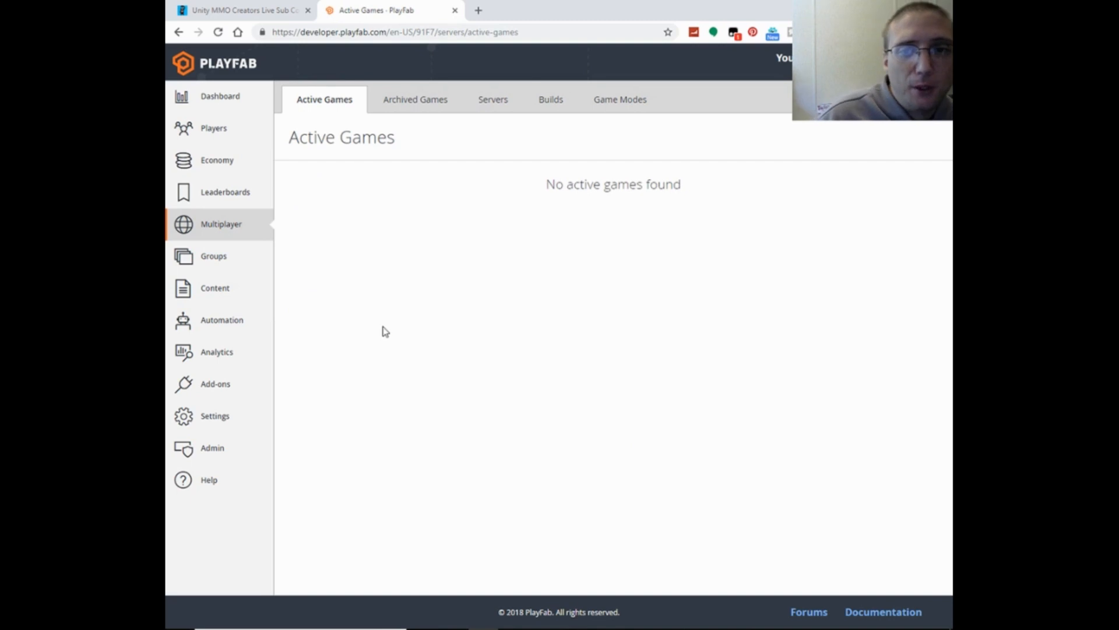
pyautogui.moveTo(407, 318)
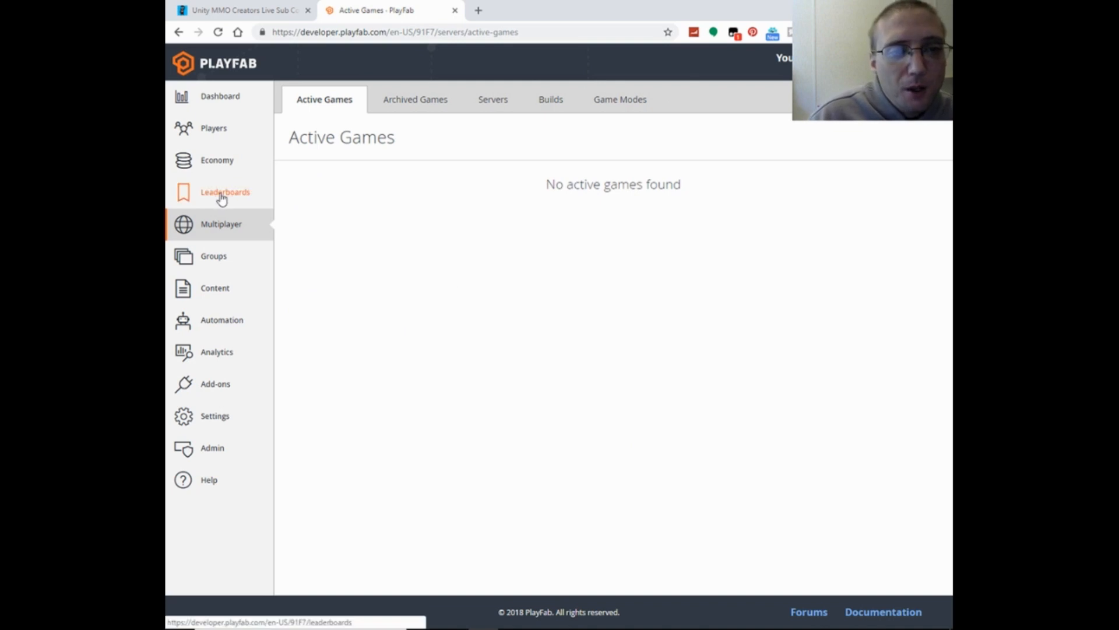
# - Switch to the title's Leaderboards page, which reports no leaderboards found
pyautogui.click(223, 191)
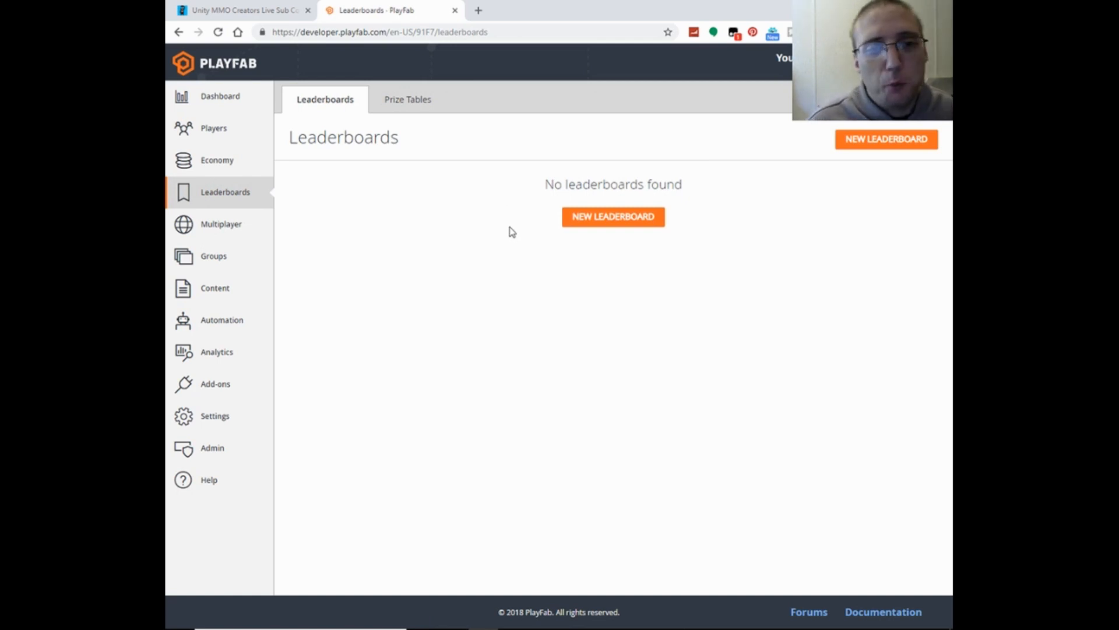
pyautogui.moveTo(656, 149)
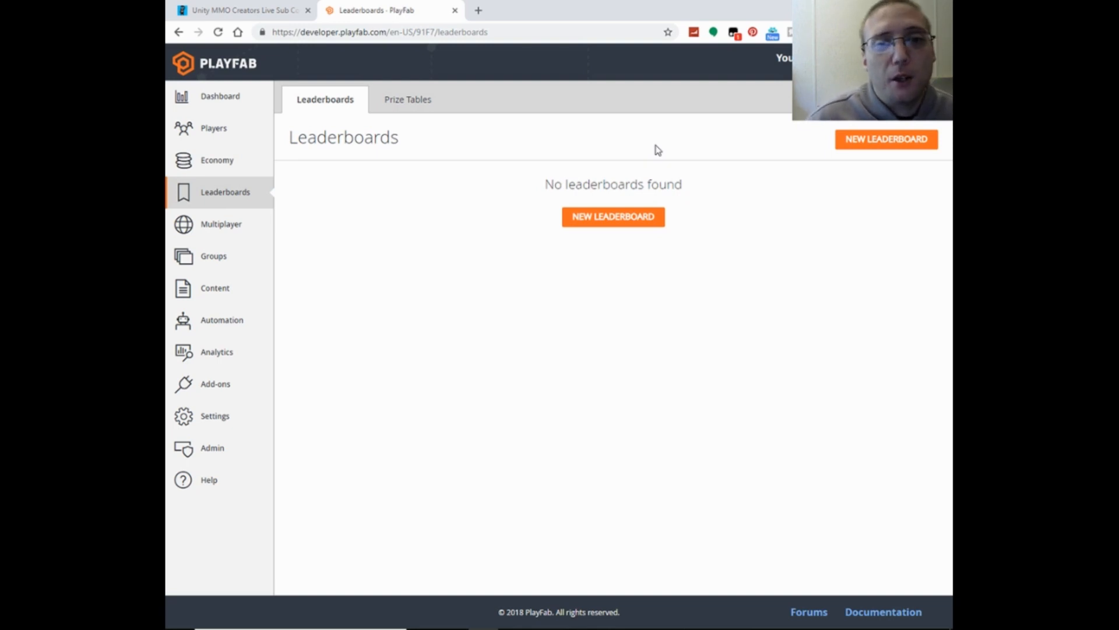
pyautogui.moveTo(639, 163)
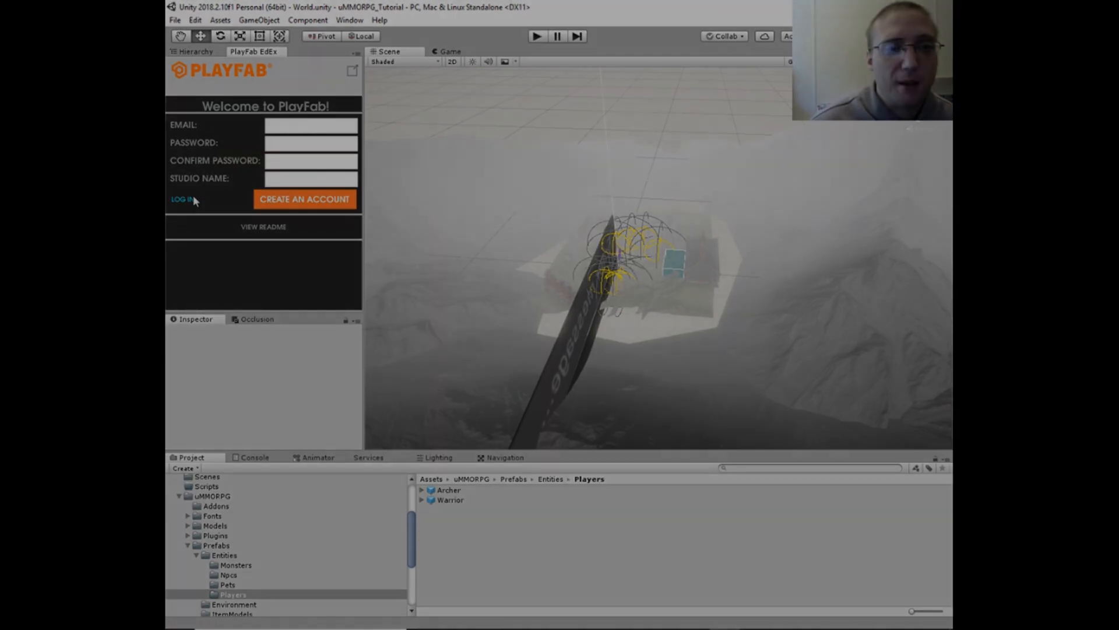
# - Sign in to PlayFab in Unity and install SDK 2.53.181001 into the project
pyautogui.click(181, 198)
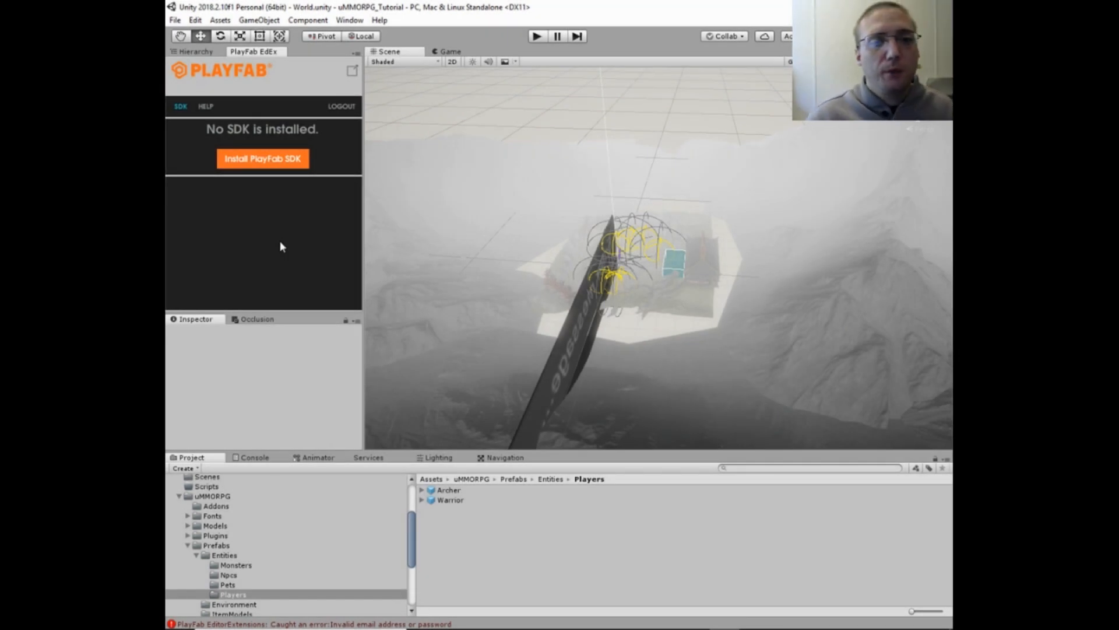
pyautogui.moveTo(263, 158)
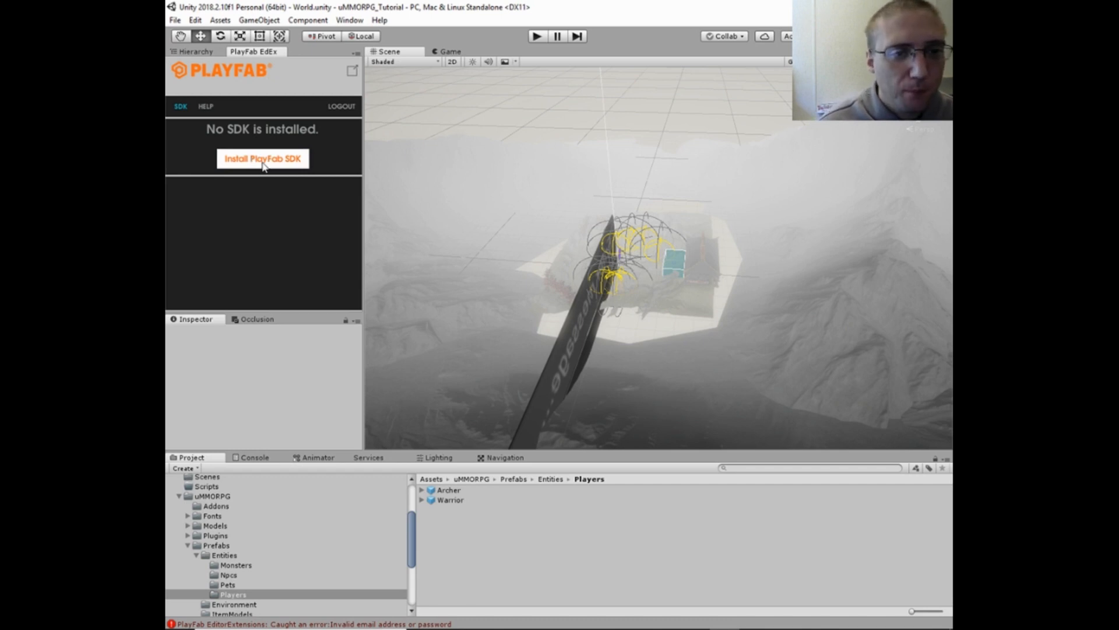
pyautogui.click(263, 158)
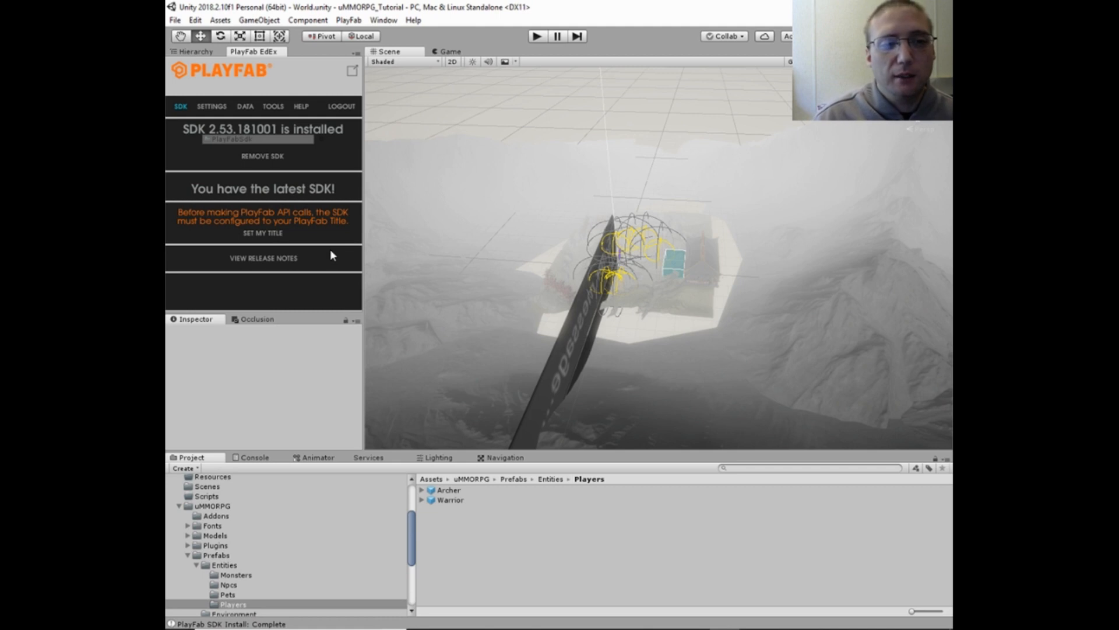
pyautogui.moveTo(388, 126)
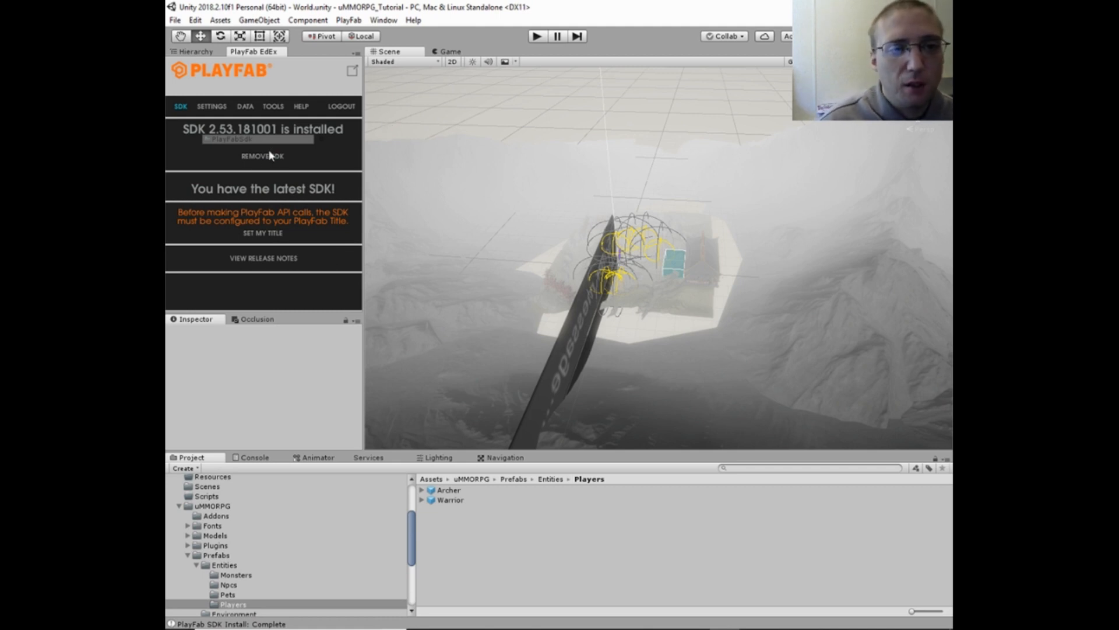
pyautogui.moveTo(279, 199)
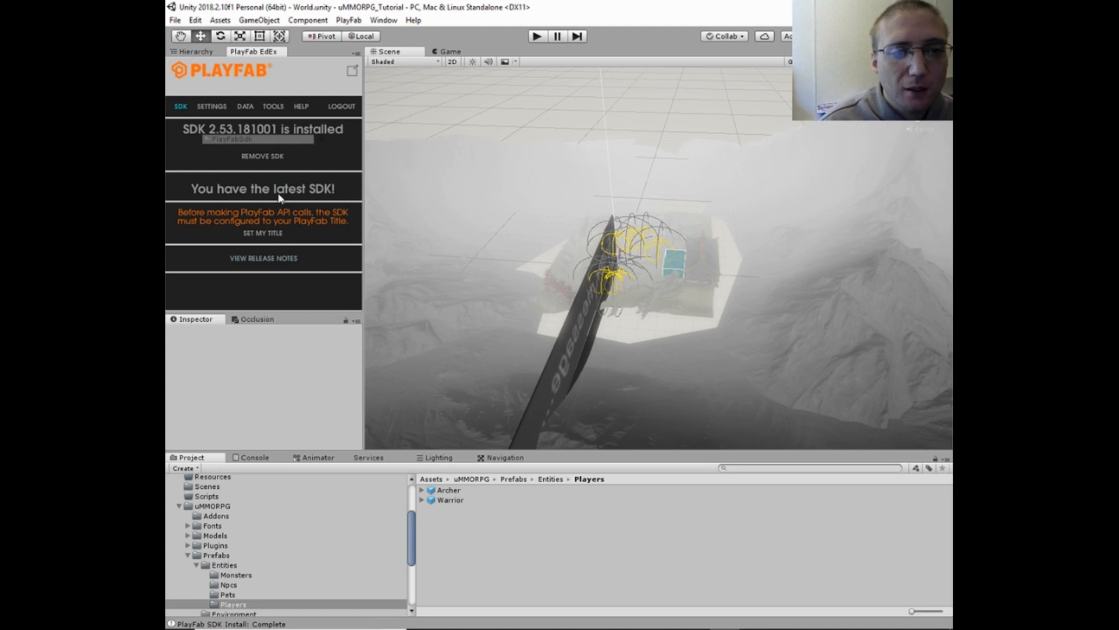
pyautogui.moveTo(312, 207)
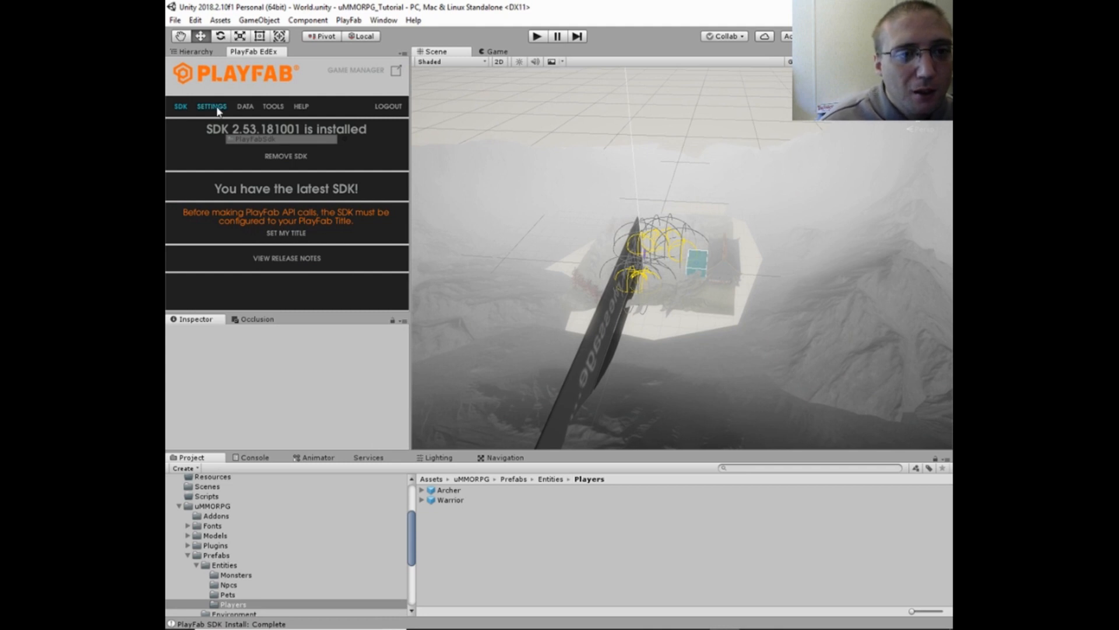
# - Select the Youtube uMMORPG Tutorial Title ID and Unity Www request type in project settings
pyautogui.click(211, 105)
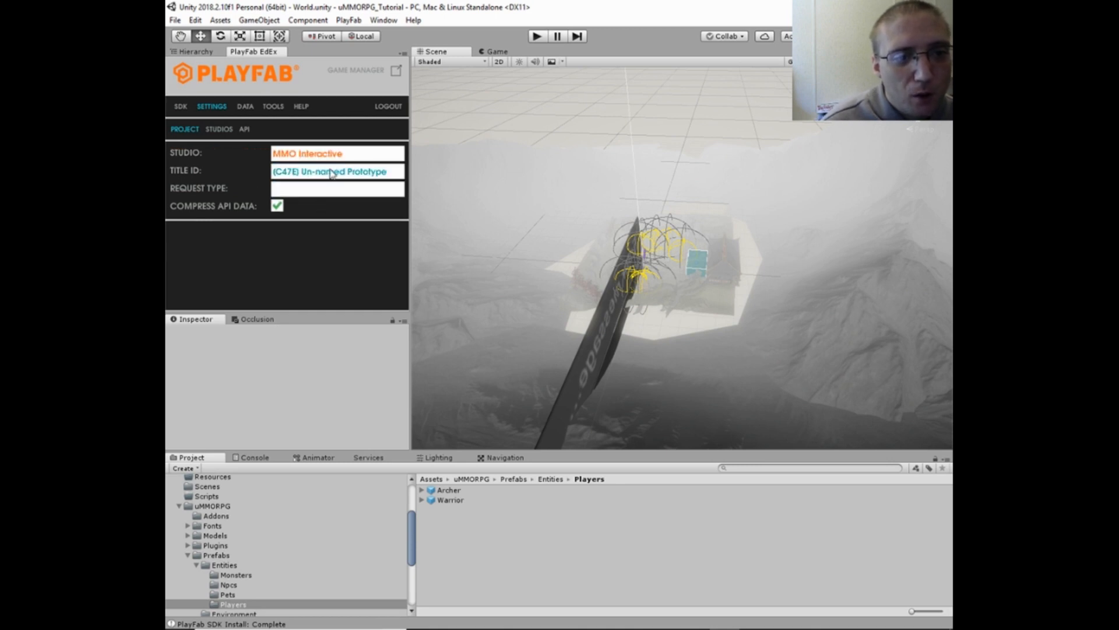
pyautogui.click(338, 171)
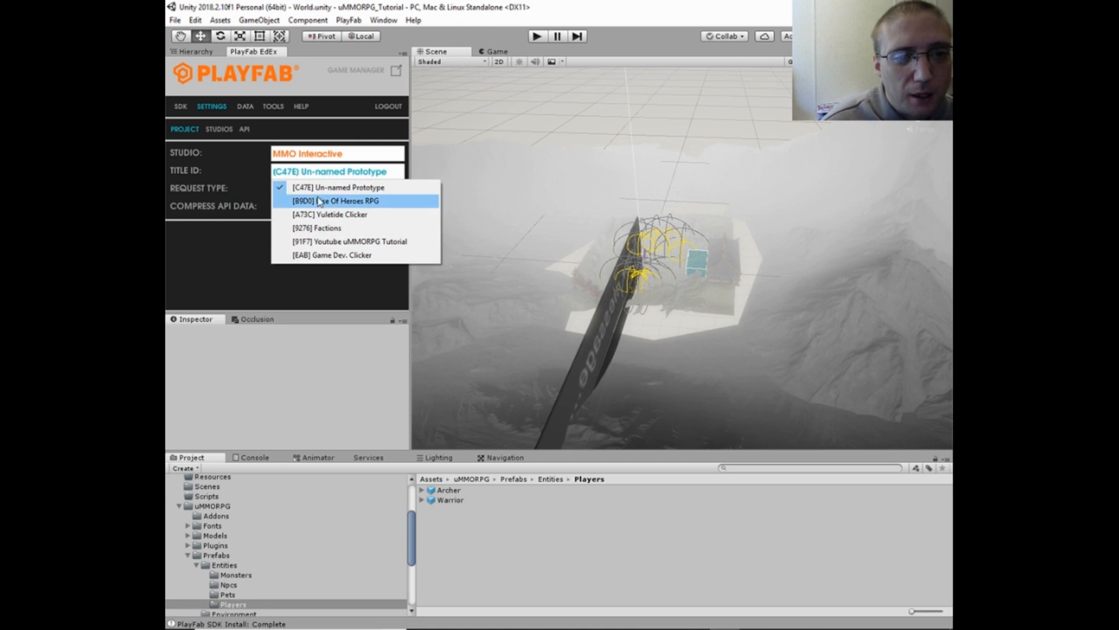
pyautogui.click(349, 241)
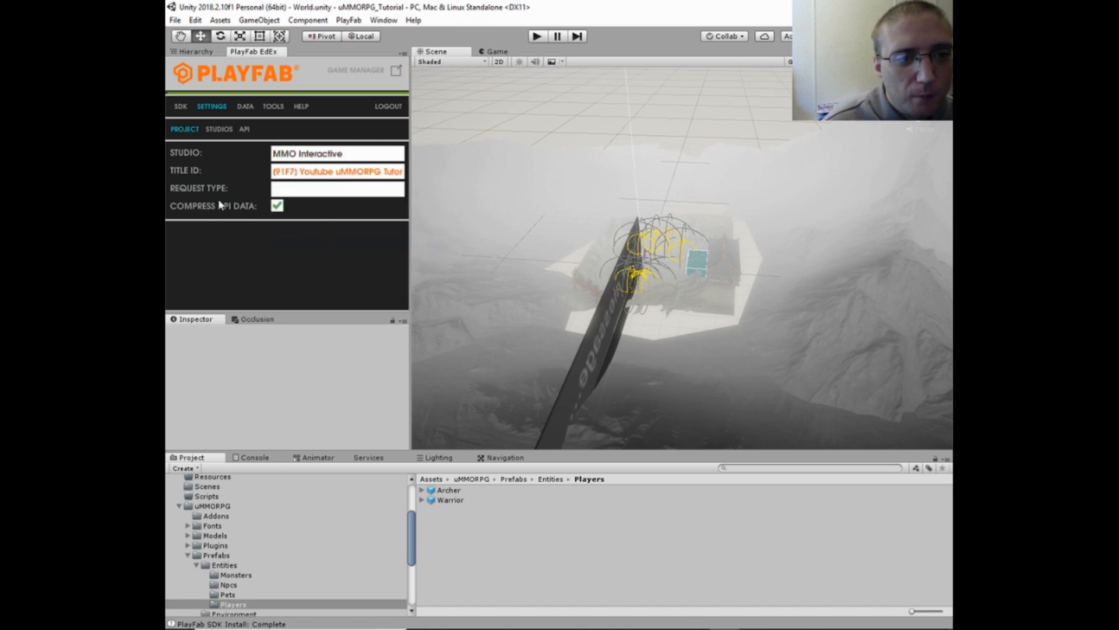
pyautogui.click(337, 187)
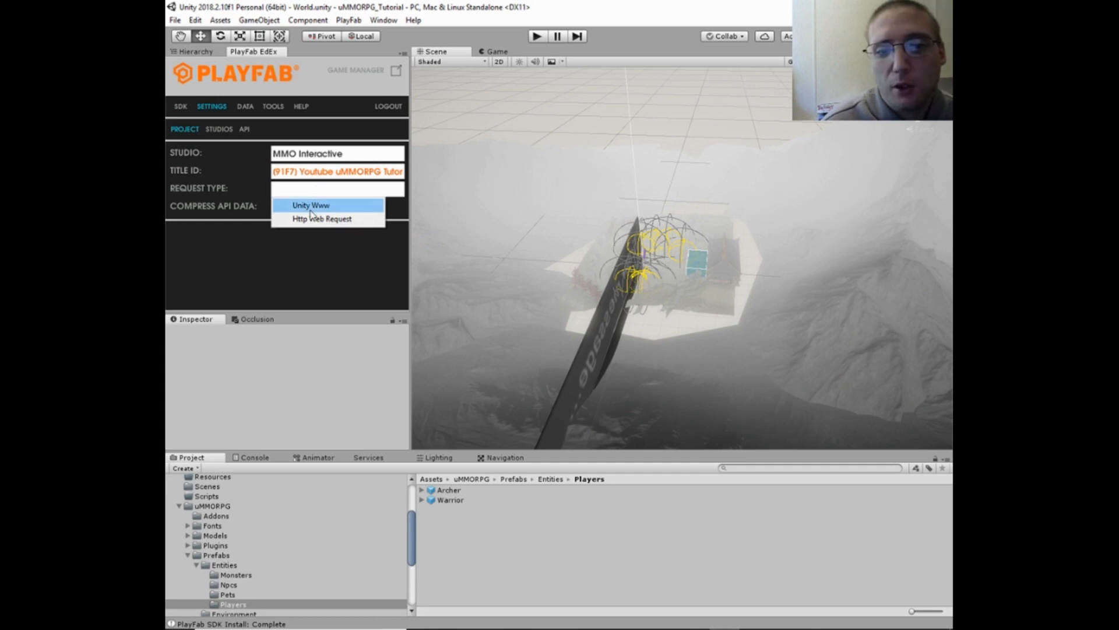
pyautogui.click(310, 204)
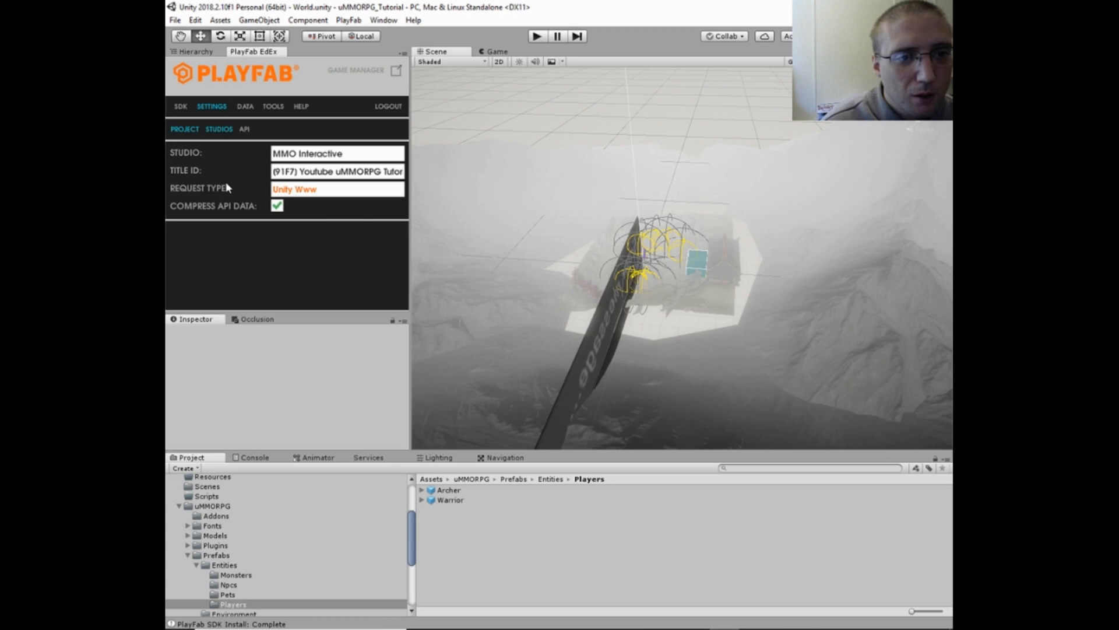
pyautogui.click(244, 129)
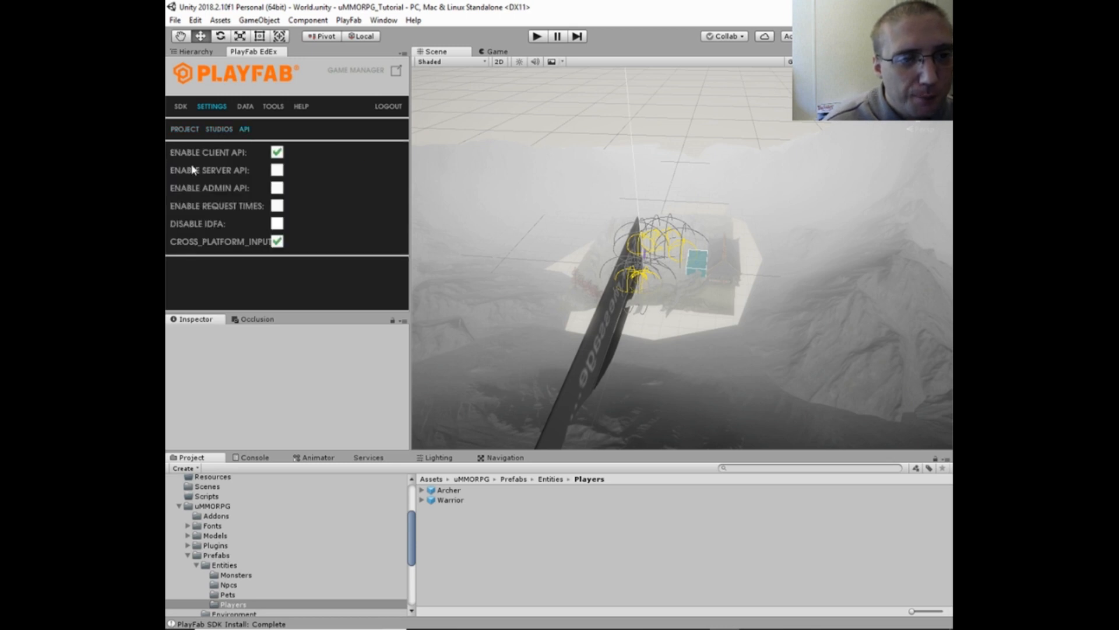
pyautogui.moveTo(238, 267)
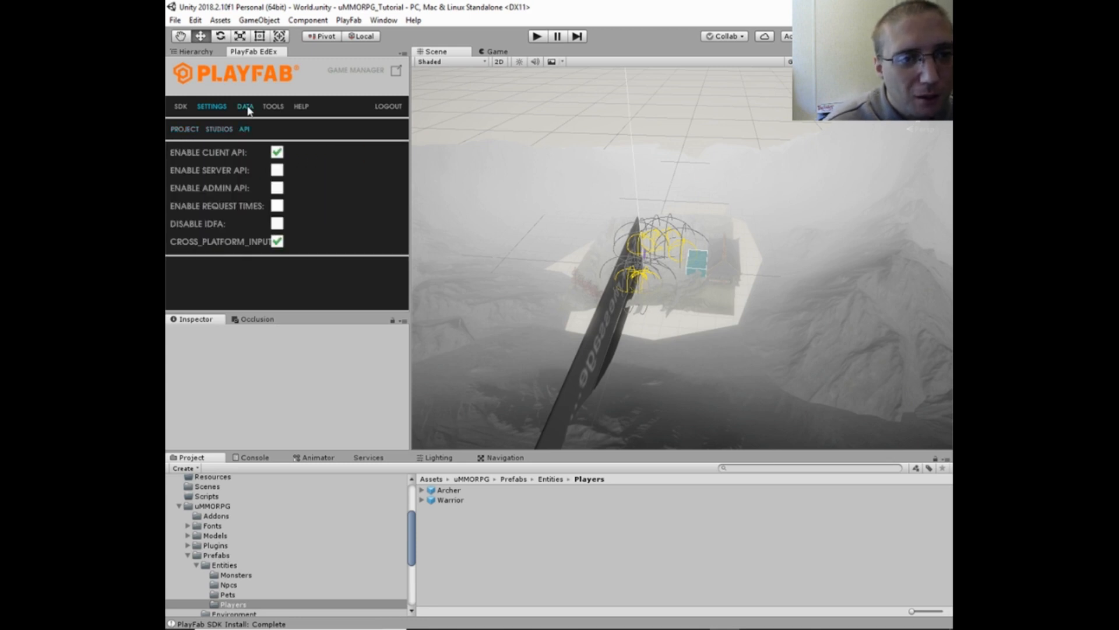
# - Review the Data, Tools (no Cloud Script files) and Help sections of PlayFab EdEx
pyautogui.click(245, 106)
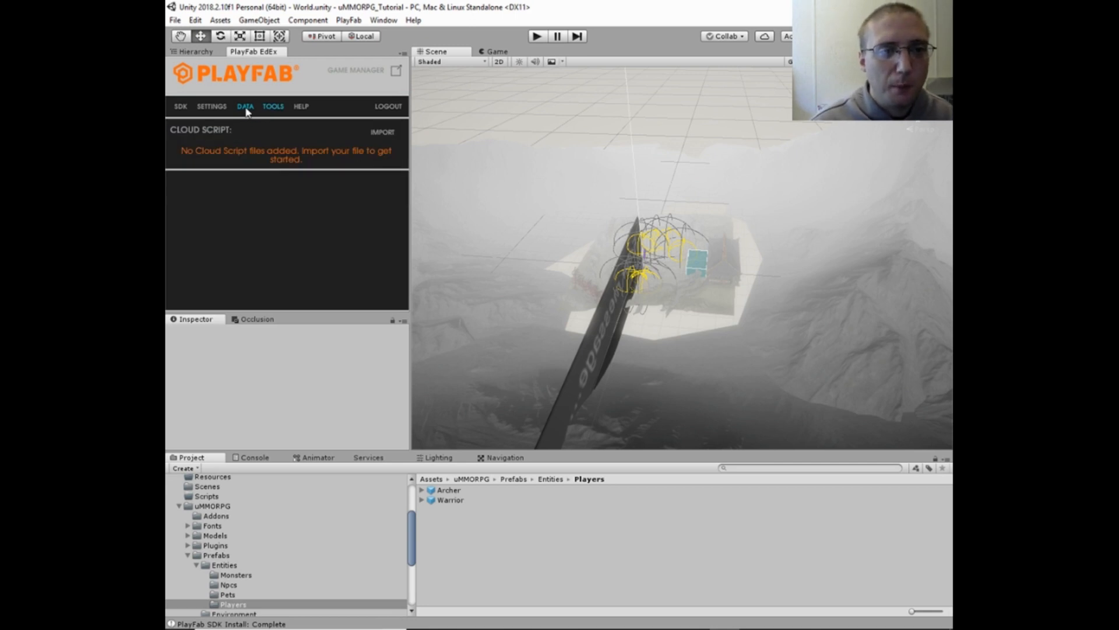
pyautogui.click(245, 105)
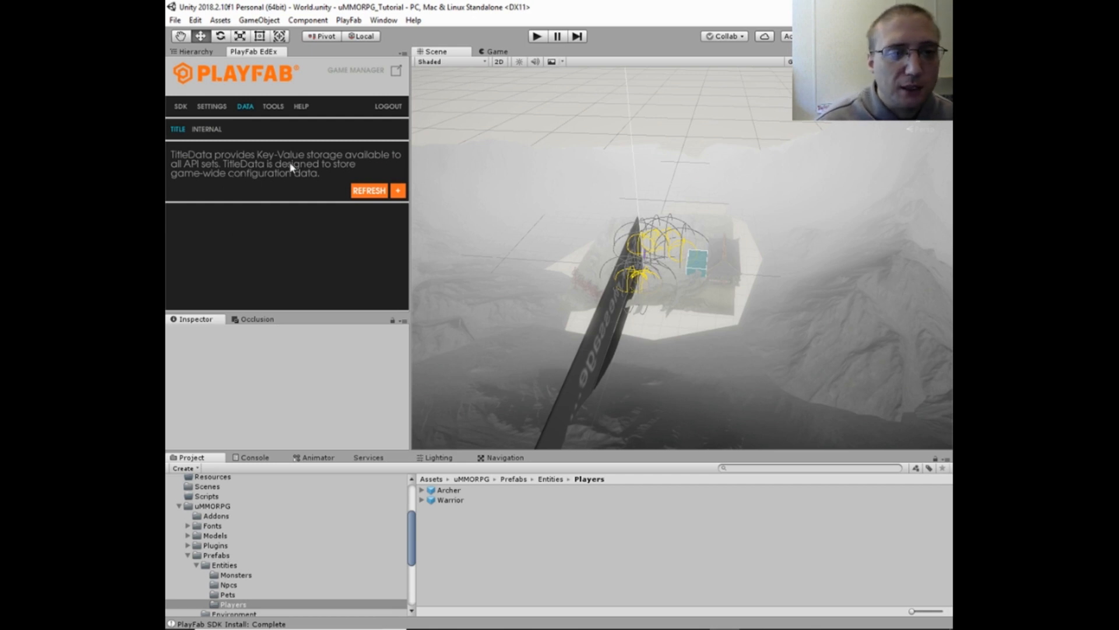
pyautogui.moveTo(313, 174)
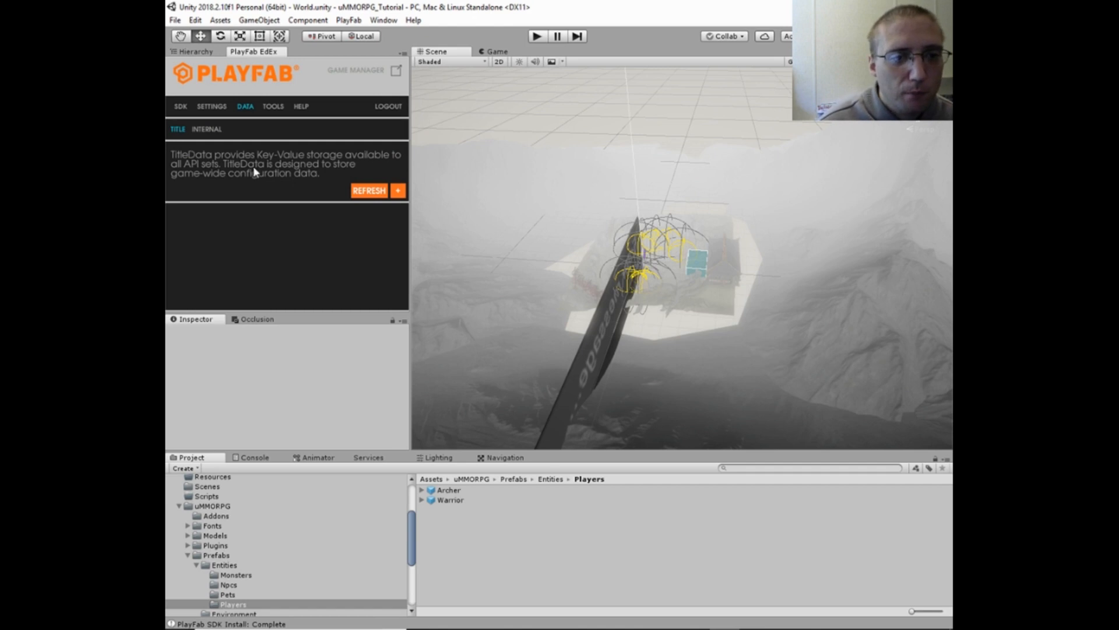
pyautogui.moveTo(255, 172)
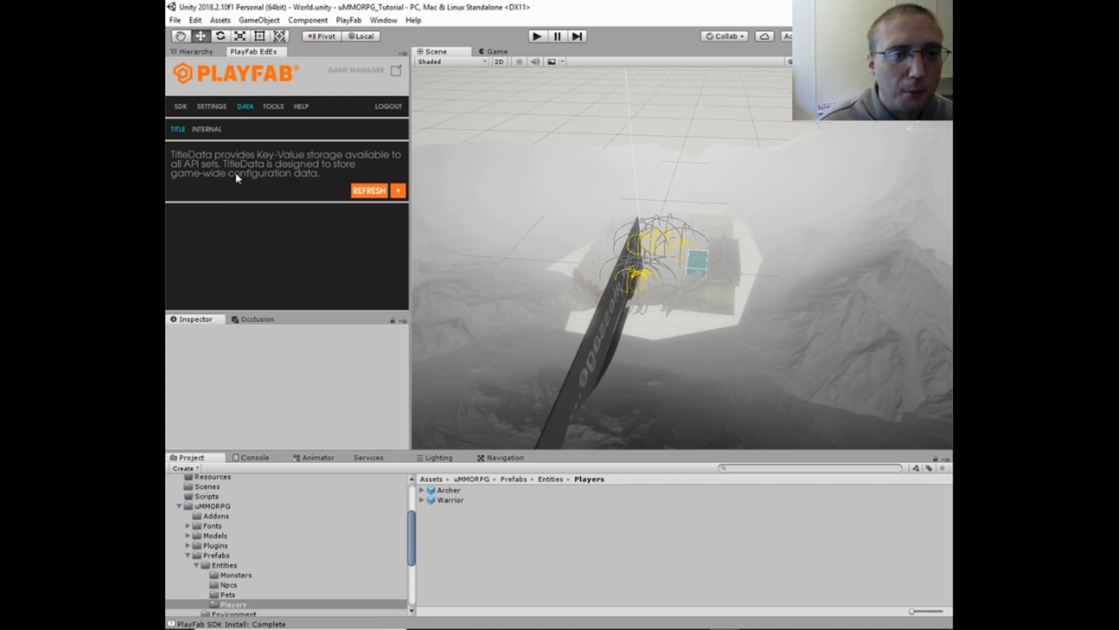
pyautogui.click(206, 129)
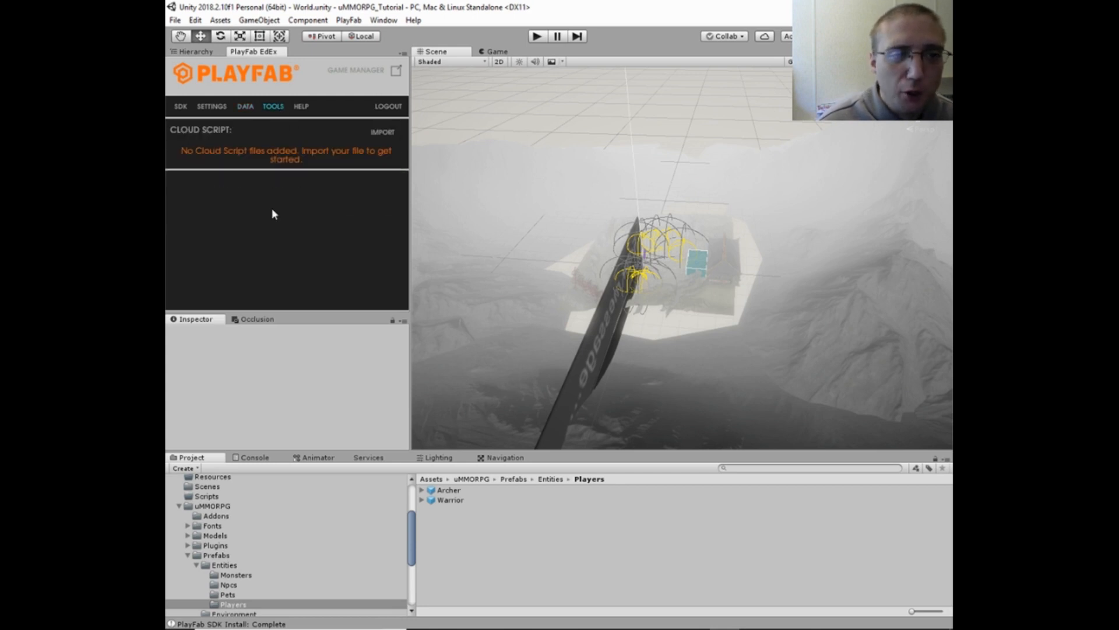
pyautogui.moveTo(232, 165)
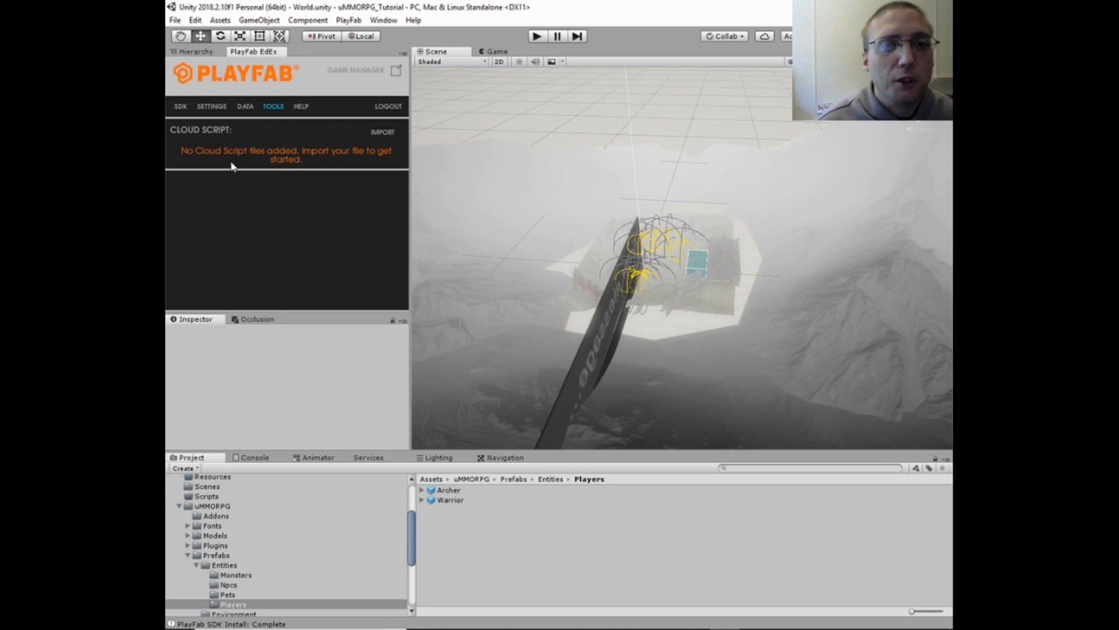
pyautogui.moveTo(295, 168)
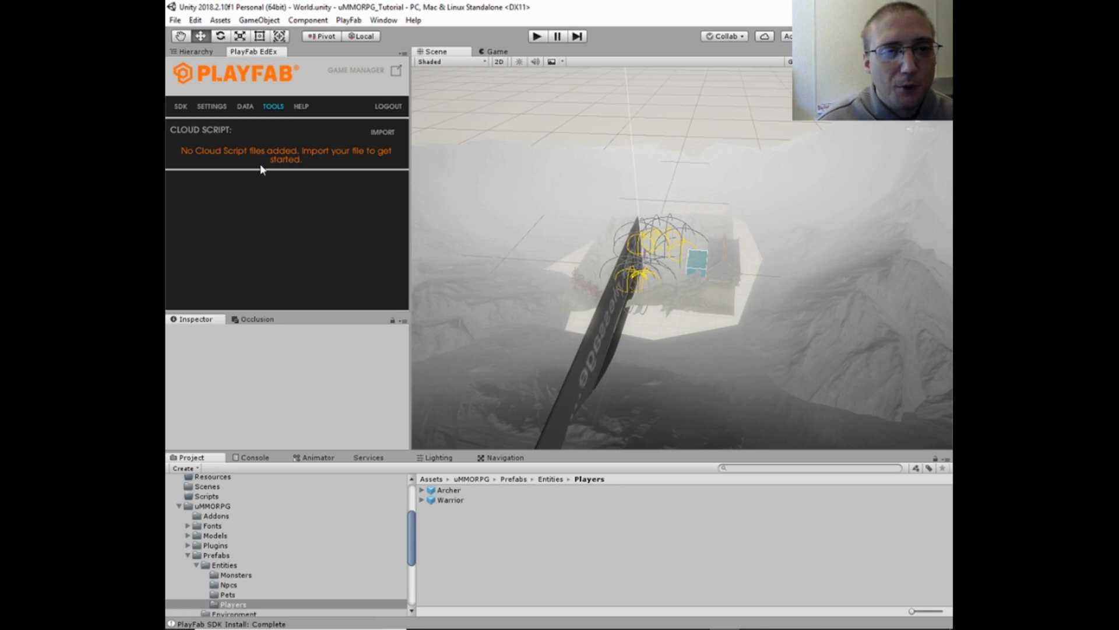
pyautogui.moveTo(286, 159)
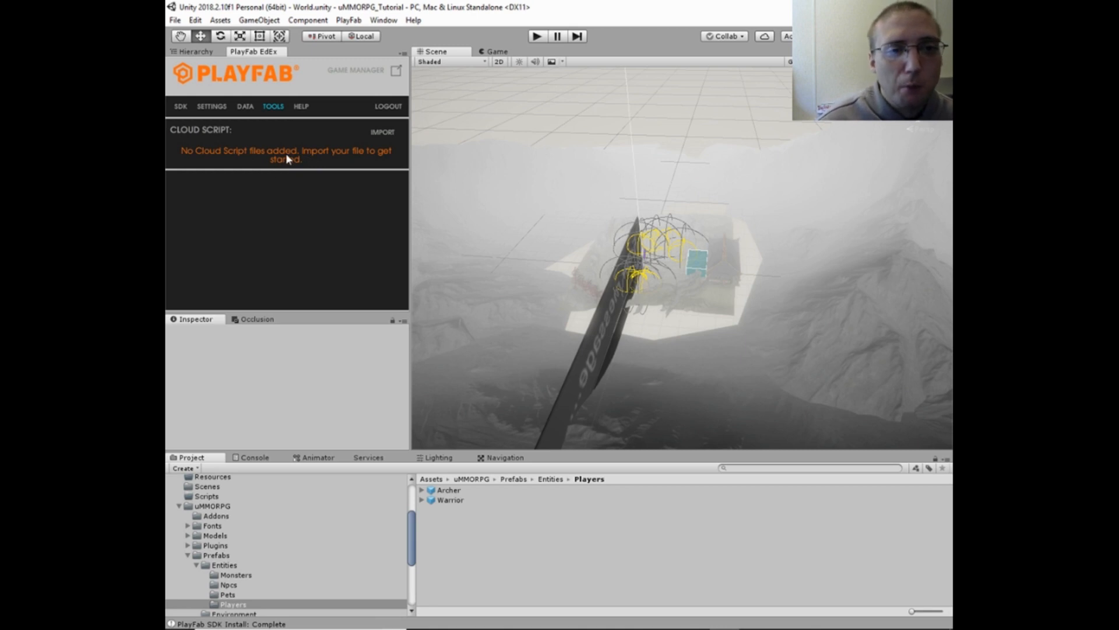
pyautogui.moveTo(277, 126)
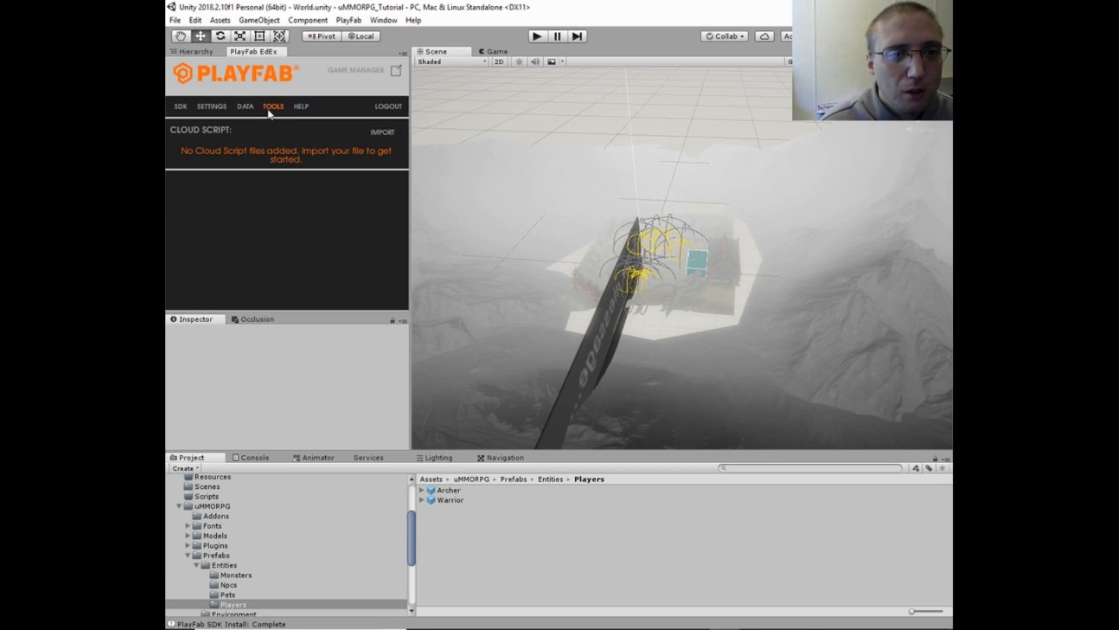
pyautogui.click(301, 105)
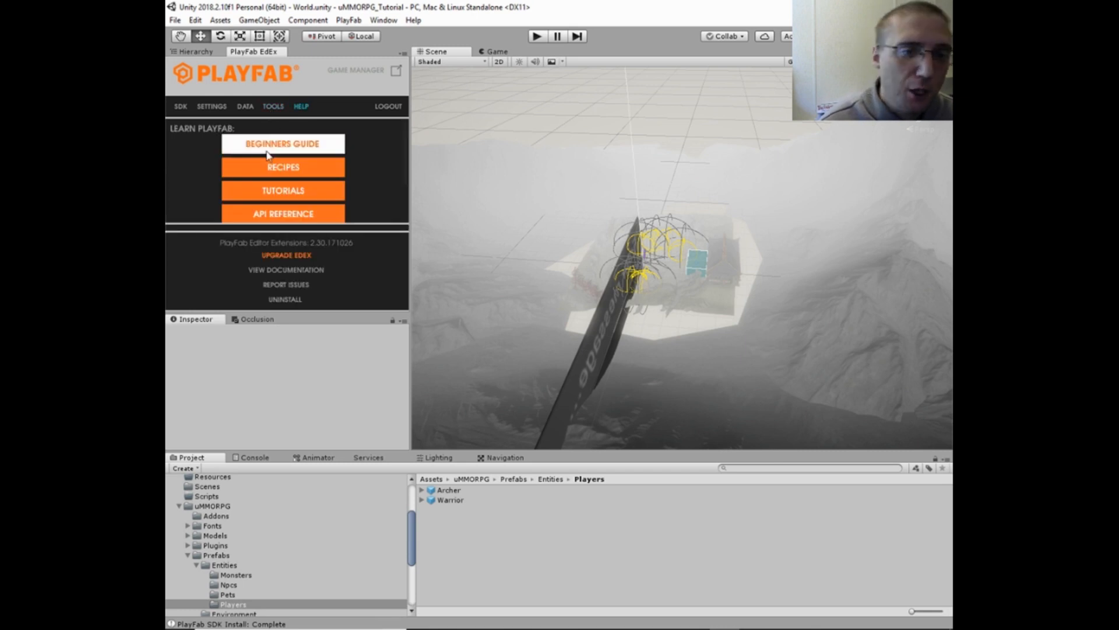
pyautogui.moveTo(189, 248)
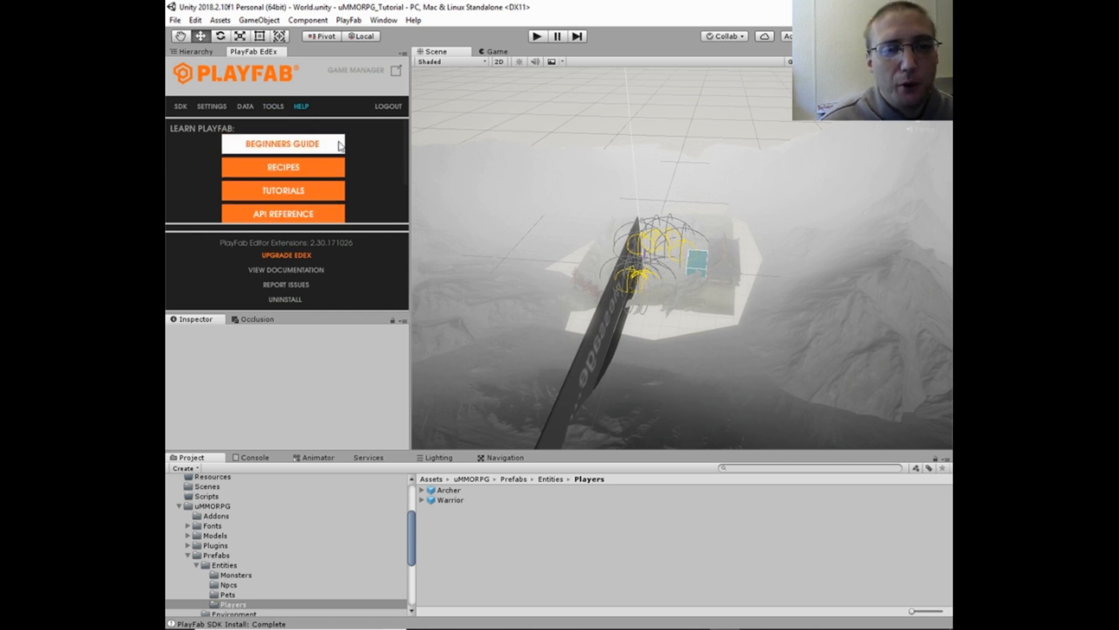
pyautogui.moveTo(263, 159)
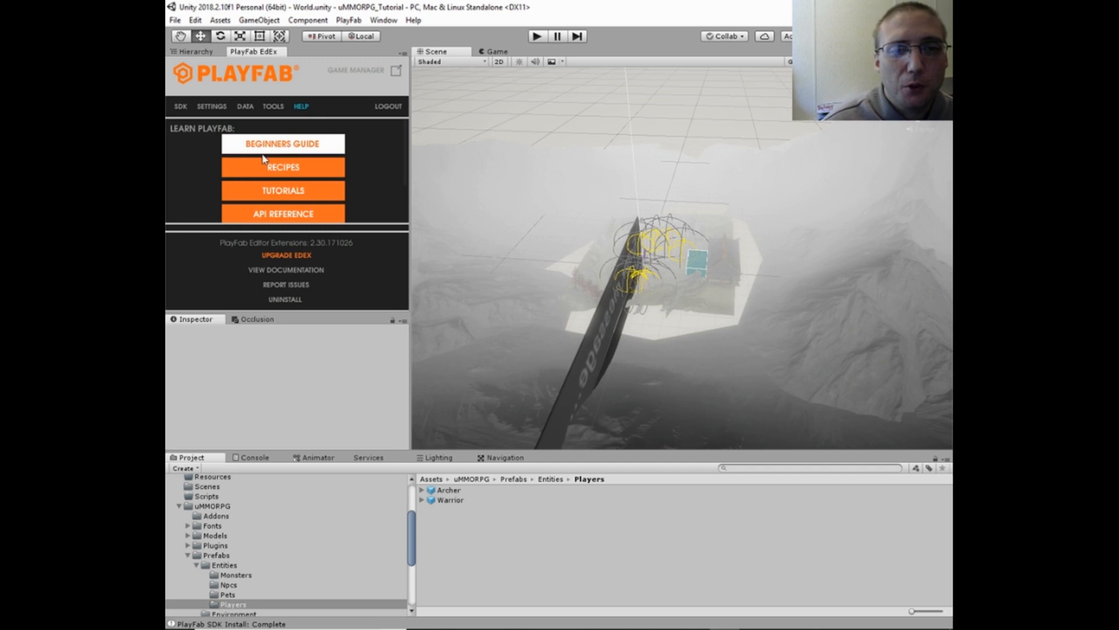